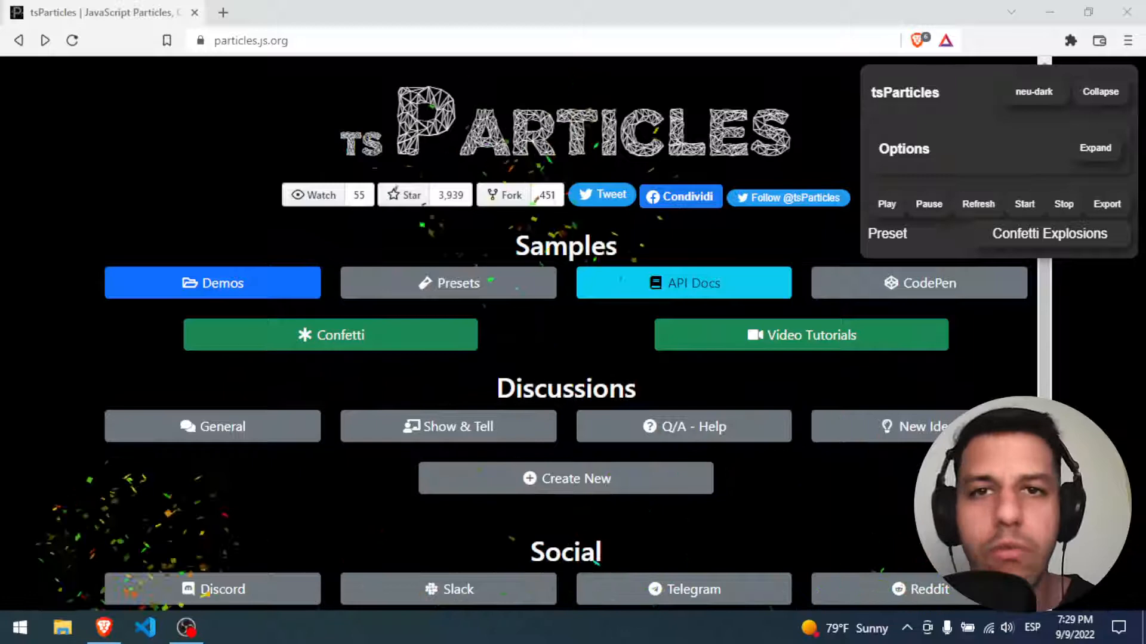
# Set the samples demo background colour to blue #1037c4 and reload it.
pyautogui.click(212, 283)
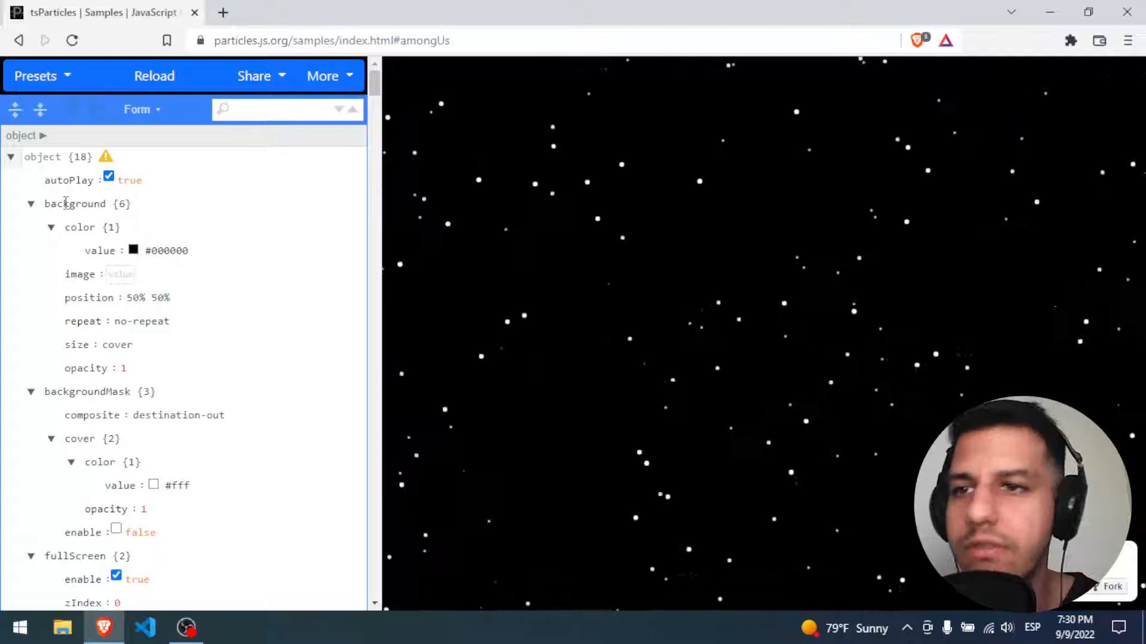
pyautogui.click(134, 249)
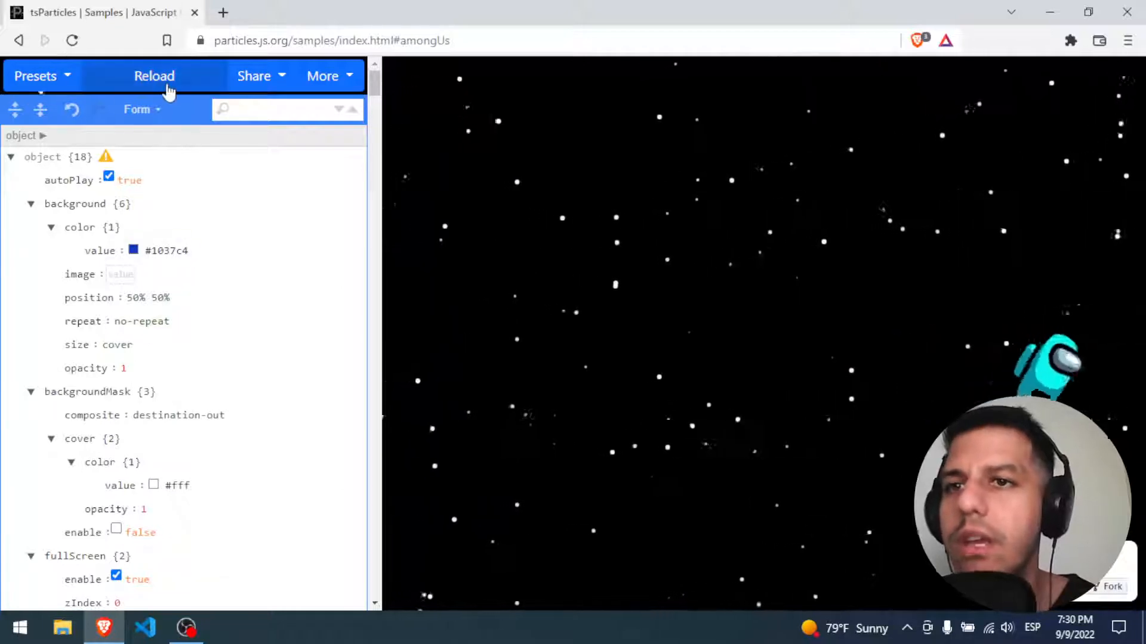
pyautogui.click(154, 75)
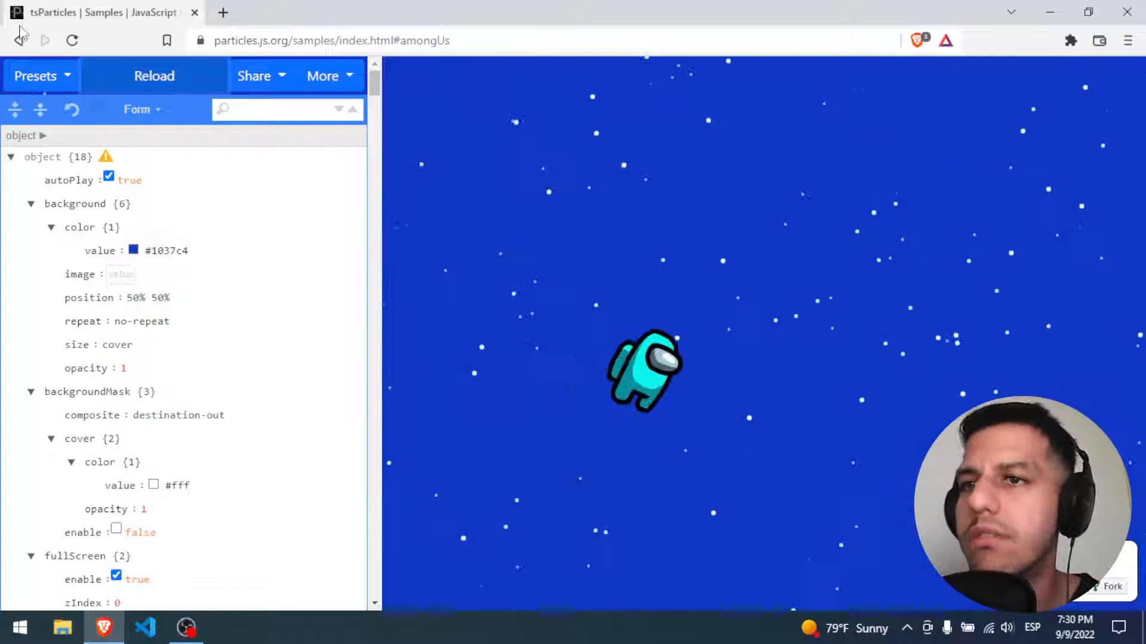
# Scroll the vue3 particles README through Installation, Usage and the Demo config code.
pyautogui.click(18, 40)
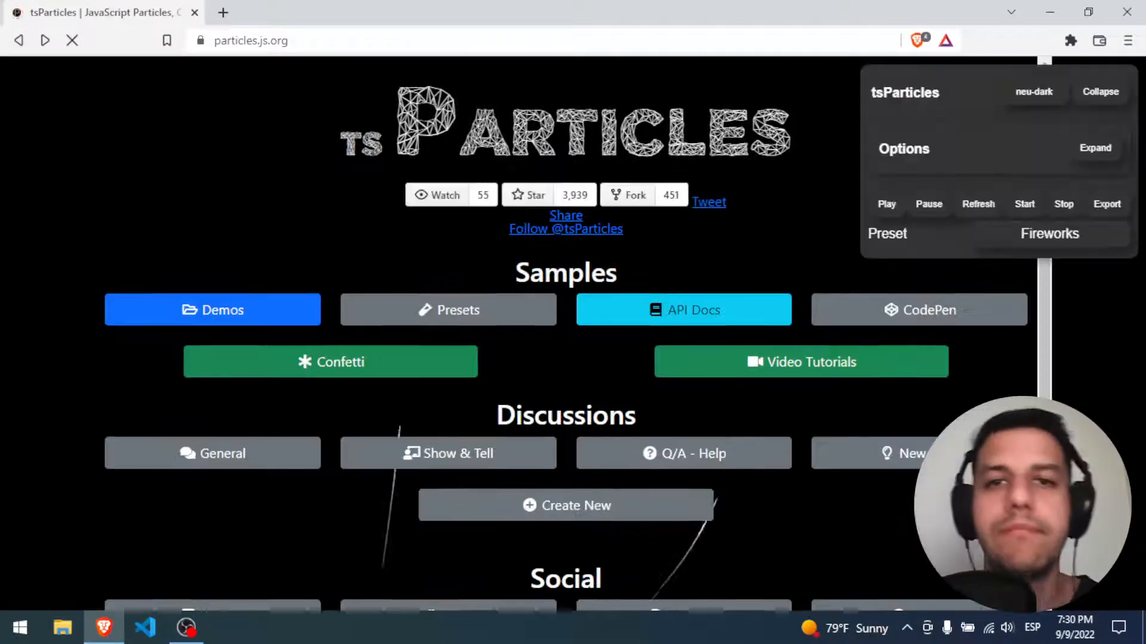
pyautogui.scroll(-3)
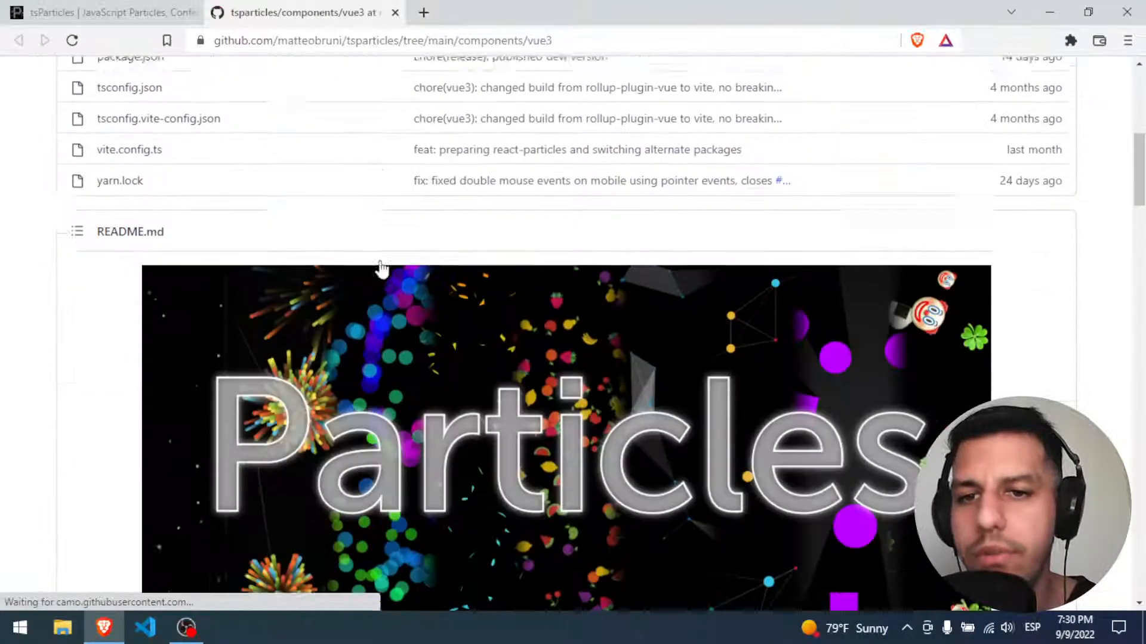
pyautogui.scroll(-3)
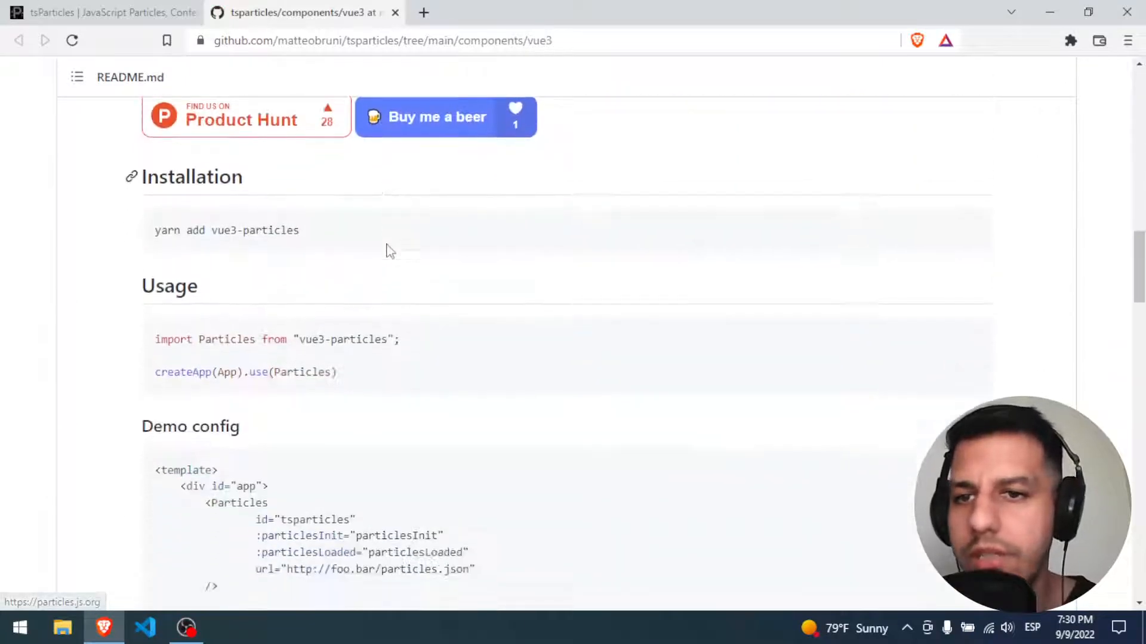
pyautogui.scroll(-3)
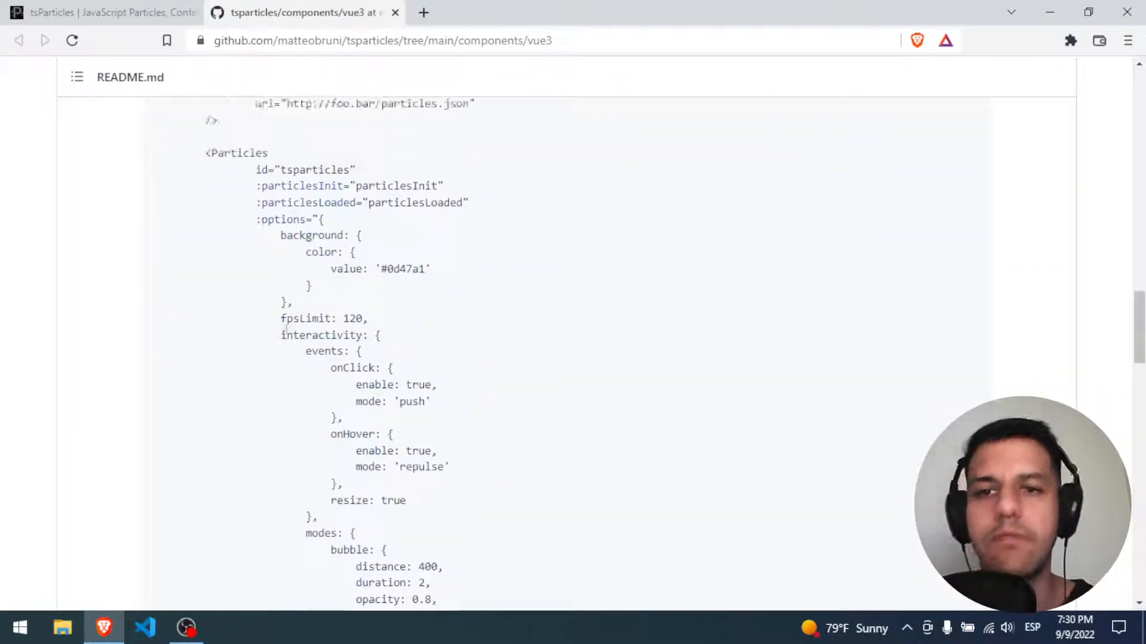
pyautogui.scroll(3)
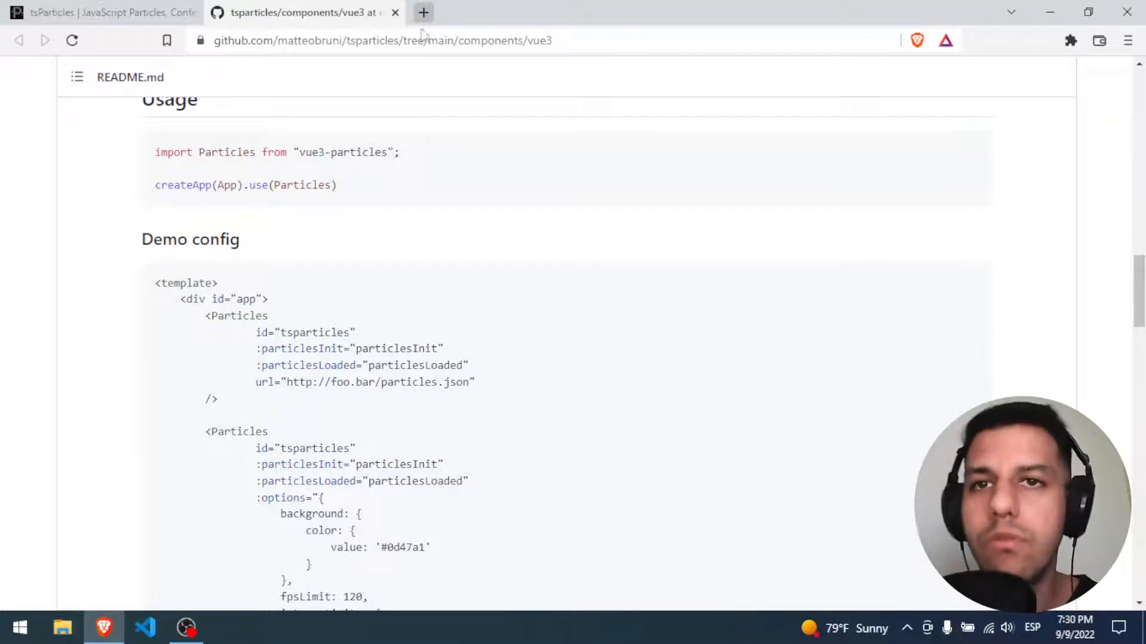
# Reach the Vite guide's scaffolding commands, then search Windows for 'ter'.
pyautogui.click(422, 12)
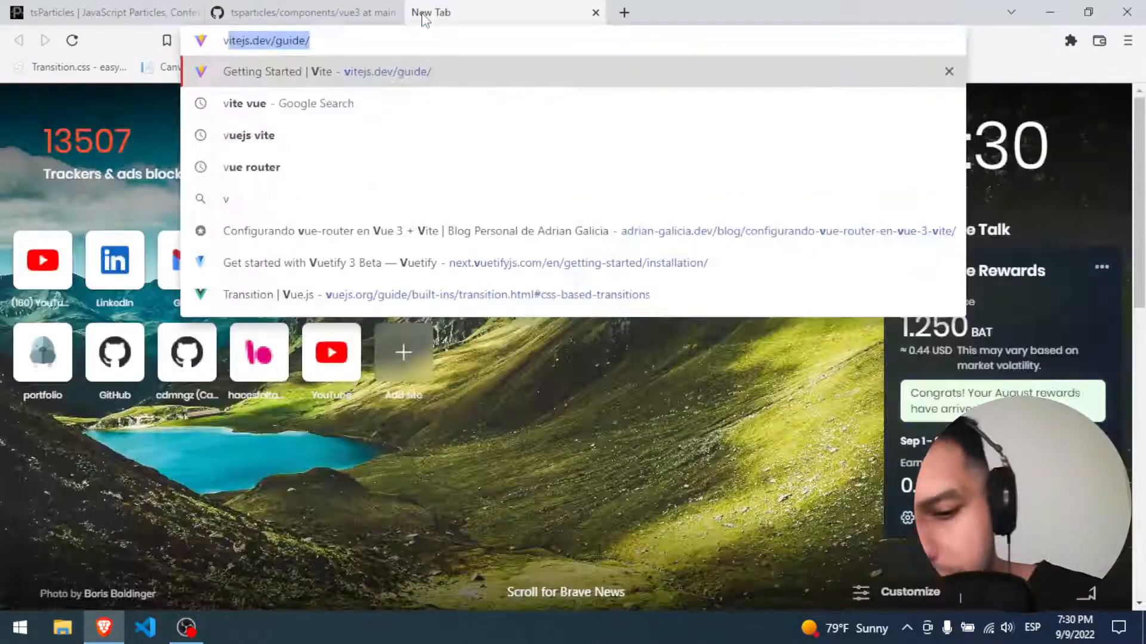
pyautogui.click(326, 70)
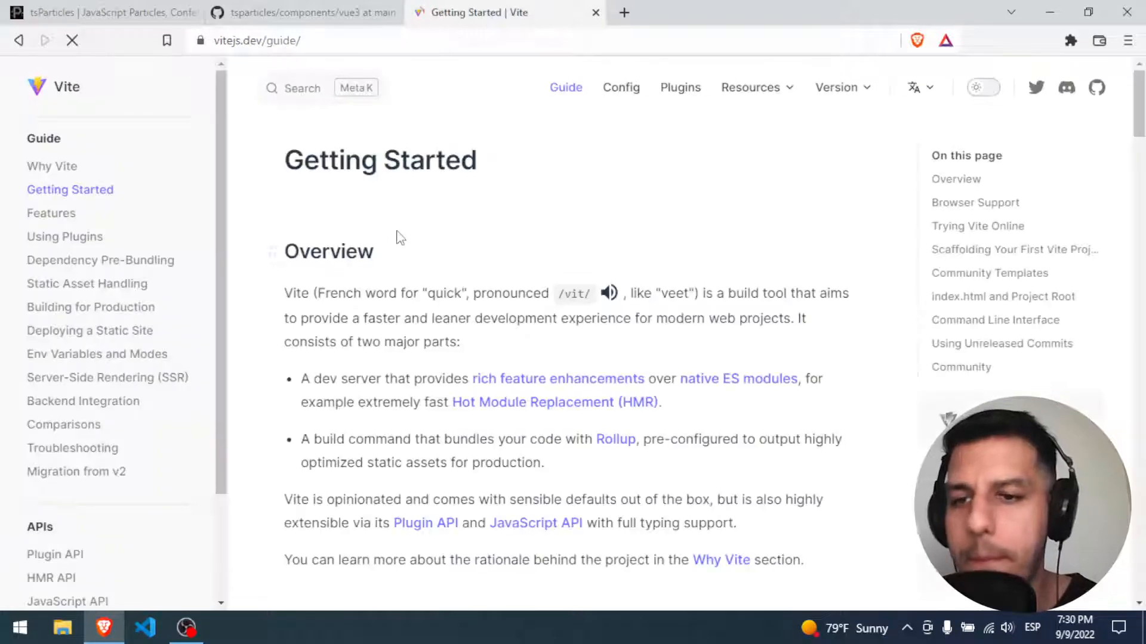
pyautogui.scroll(-3)
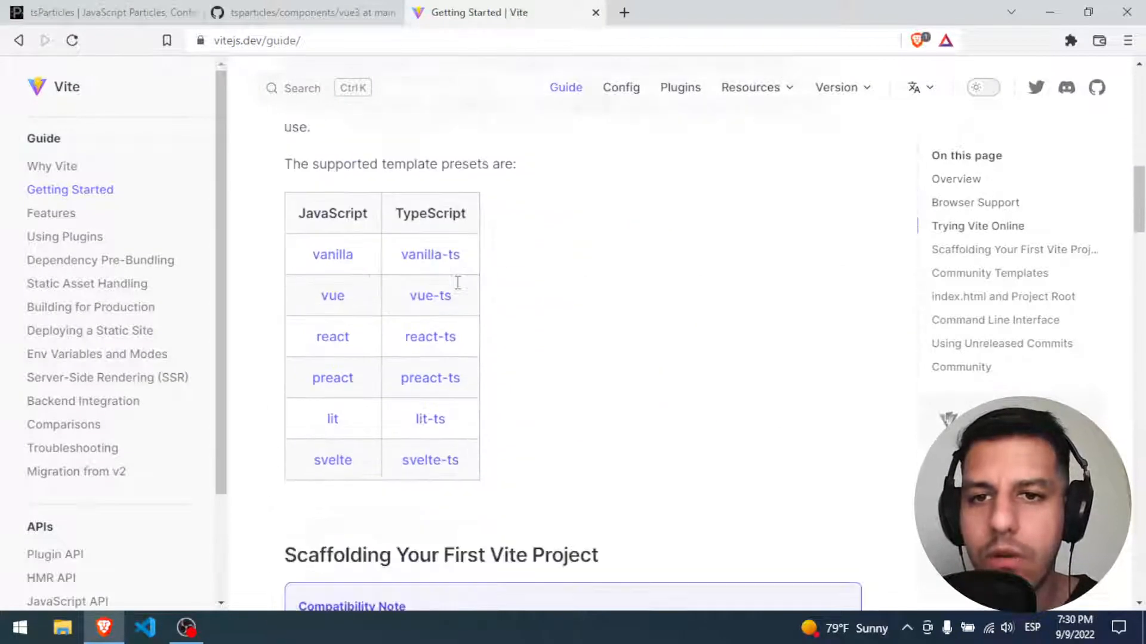
pyautogui.scroll(-3)
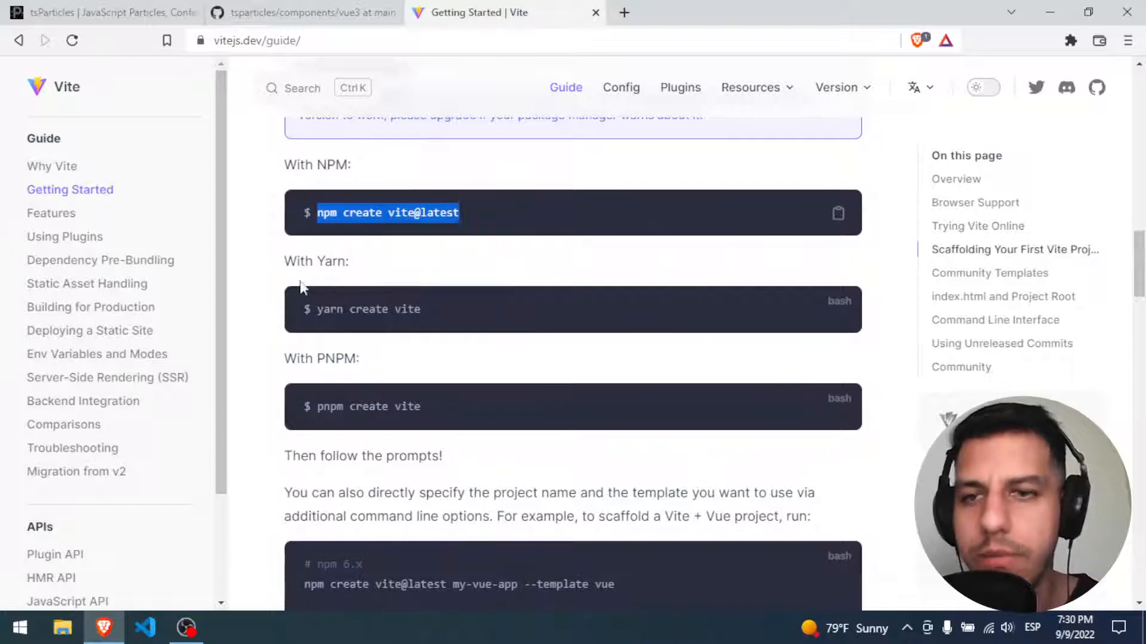
pyautogui.write('ter')
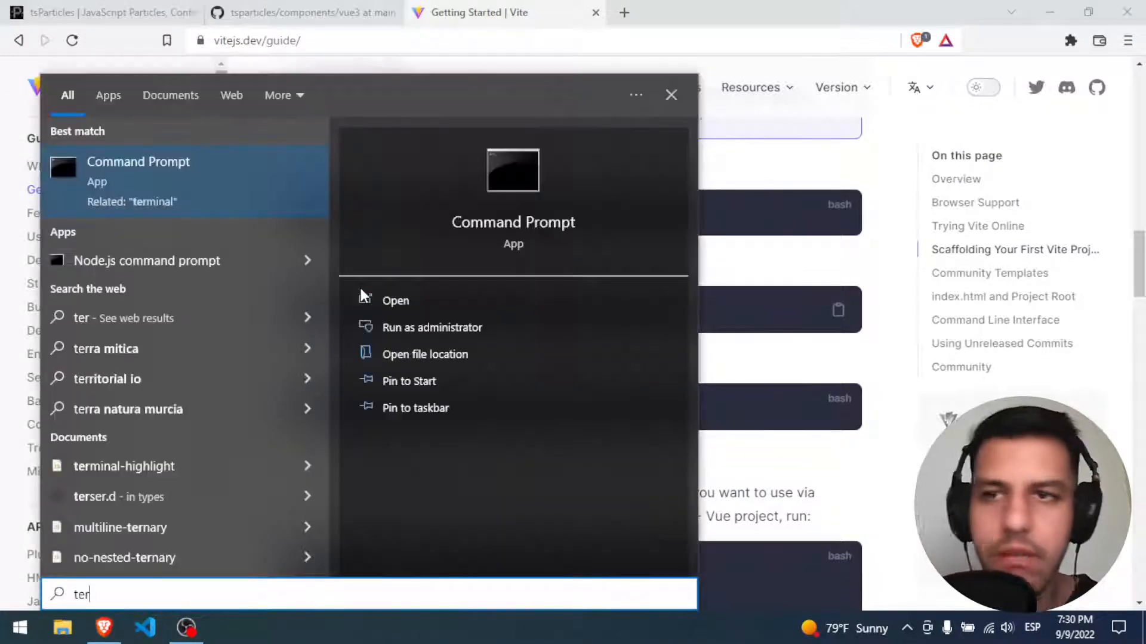
# In Command Prompt at Documents/dev, scaffold the vue-particles project with npm create vite@latest.
pyautogui.click(395, 301)
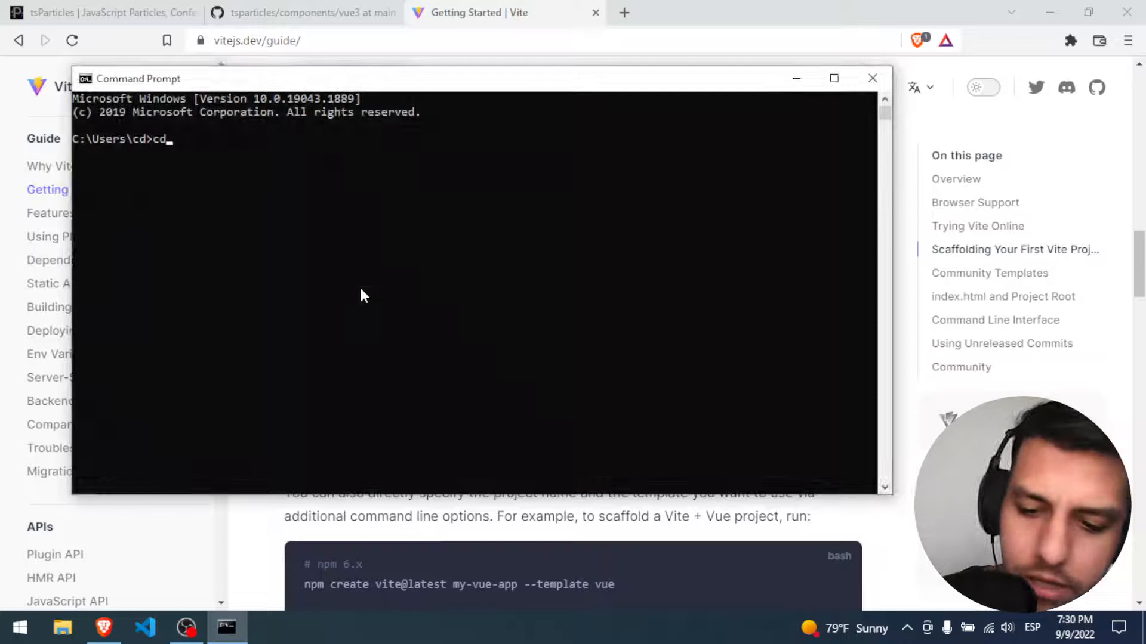
pyautogui.write('Documents/dev')
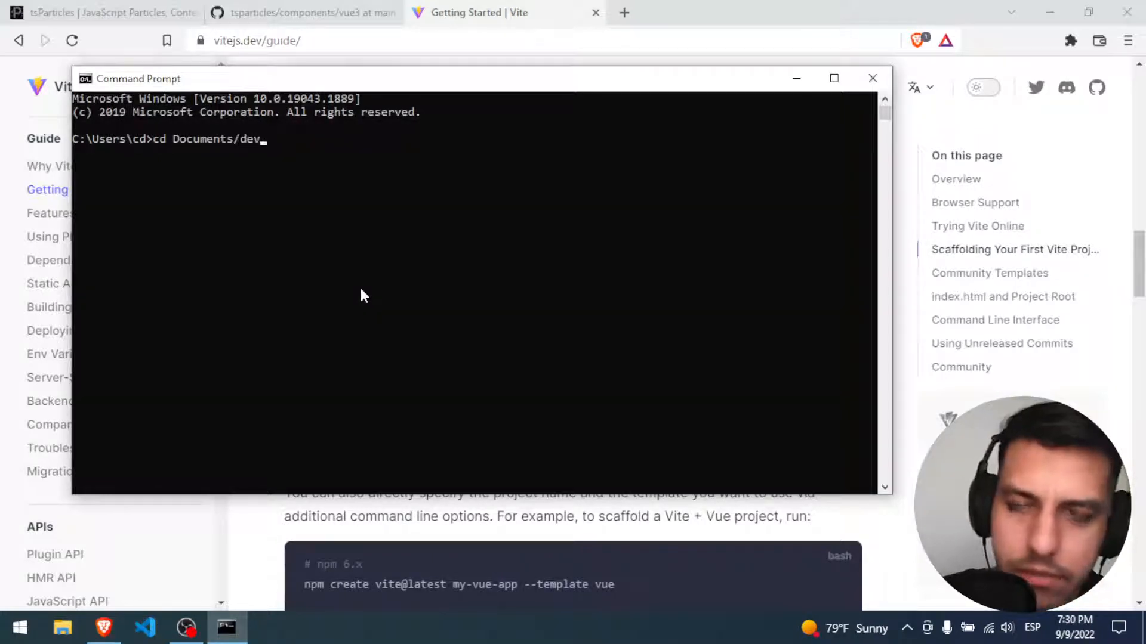
pyautogui.write('npm create vite@latest')
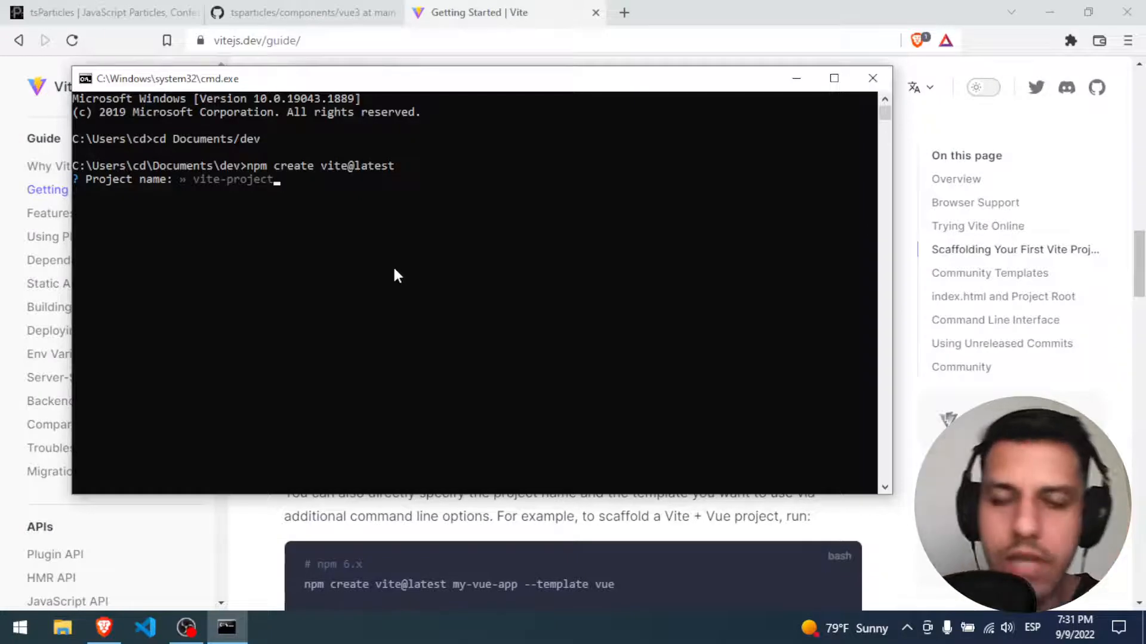
pyautogui.write('vue-')
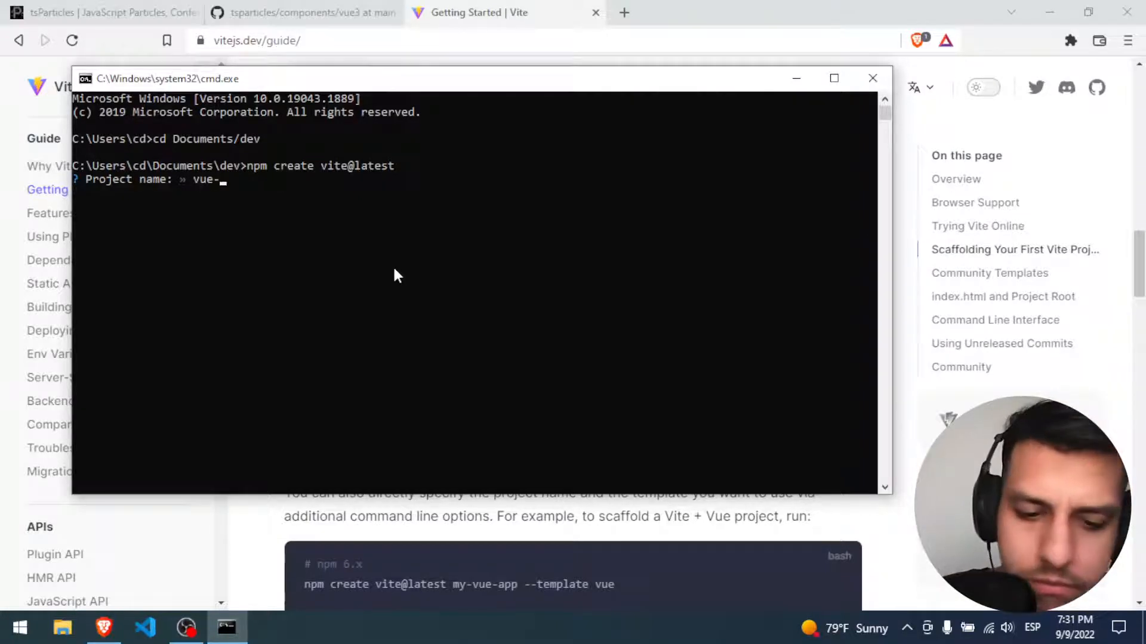
pyautogui.write('particles')
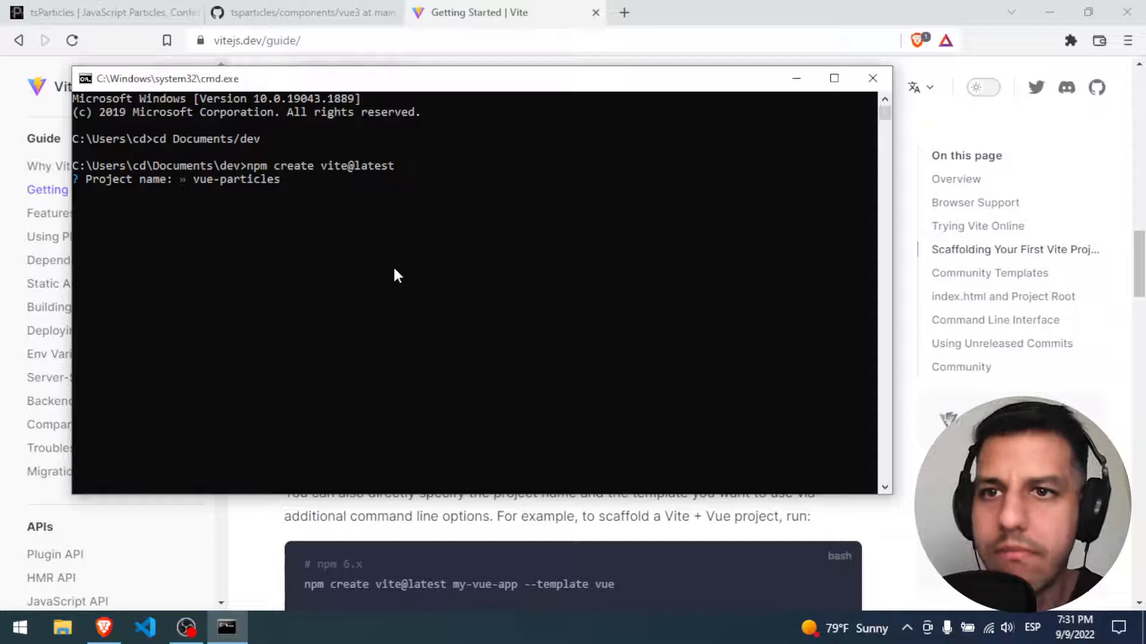
pyautogui.press('enter')
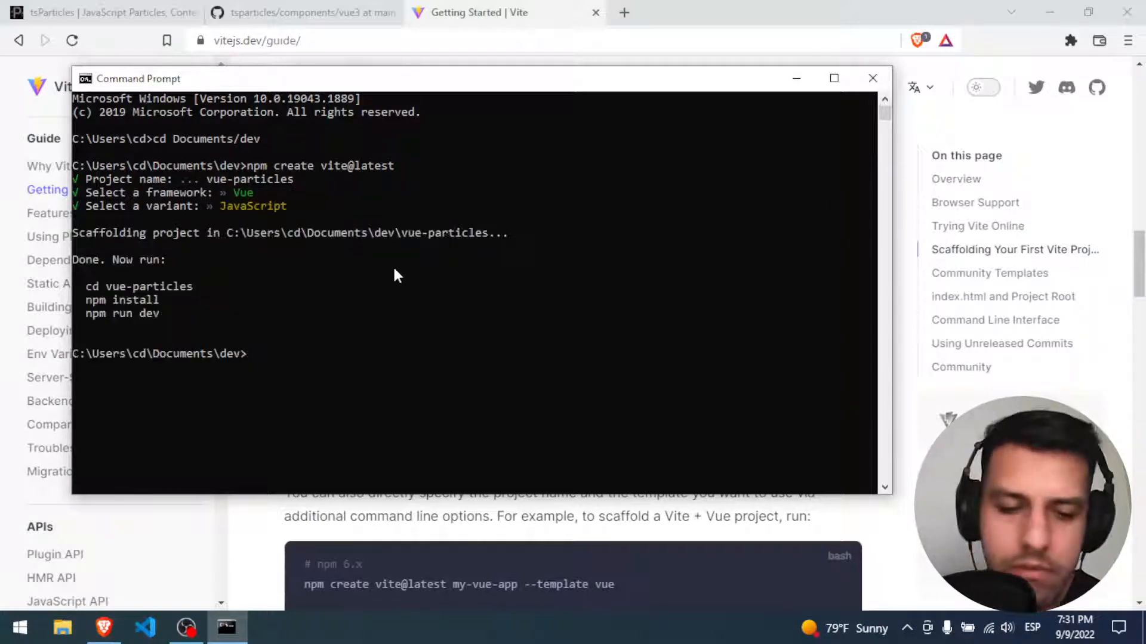
# Run npm install, add vue3-particles and tsparticles, then launch VS Code with code.
pyautogui.write('cd vue-particles')
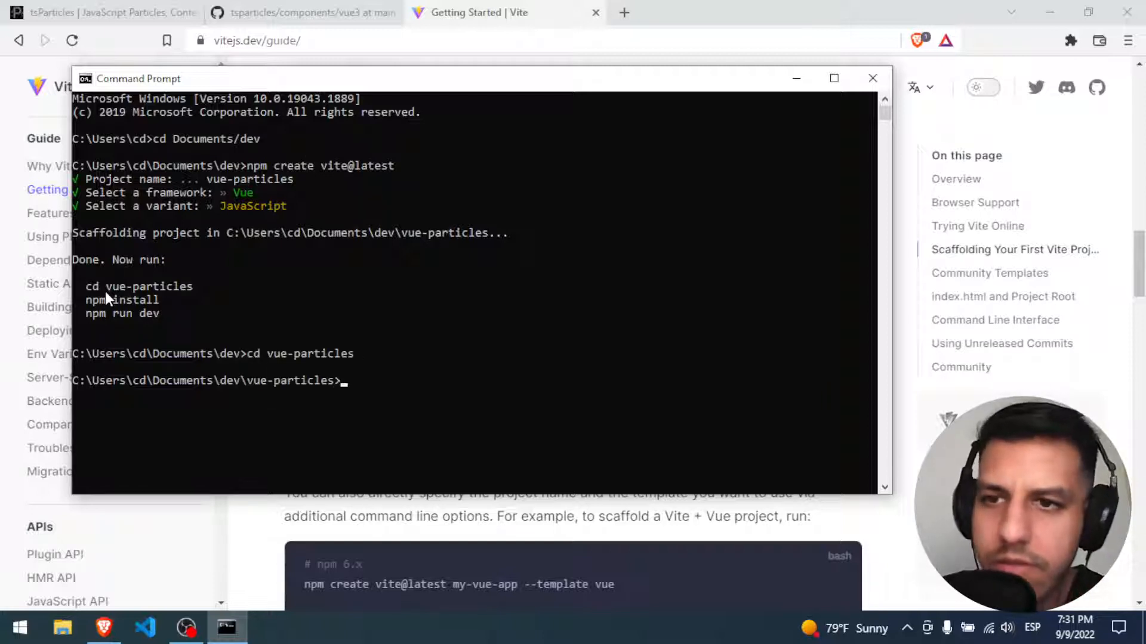
pyautogui.write('npm install')
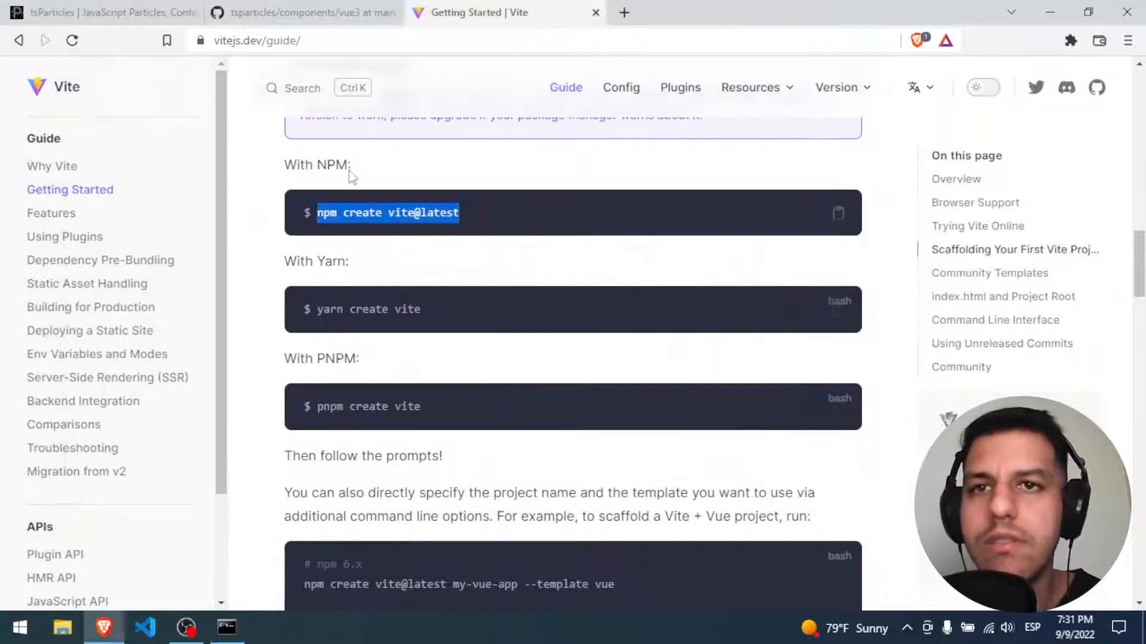
pyautogui.click(300, 12)
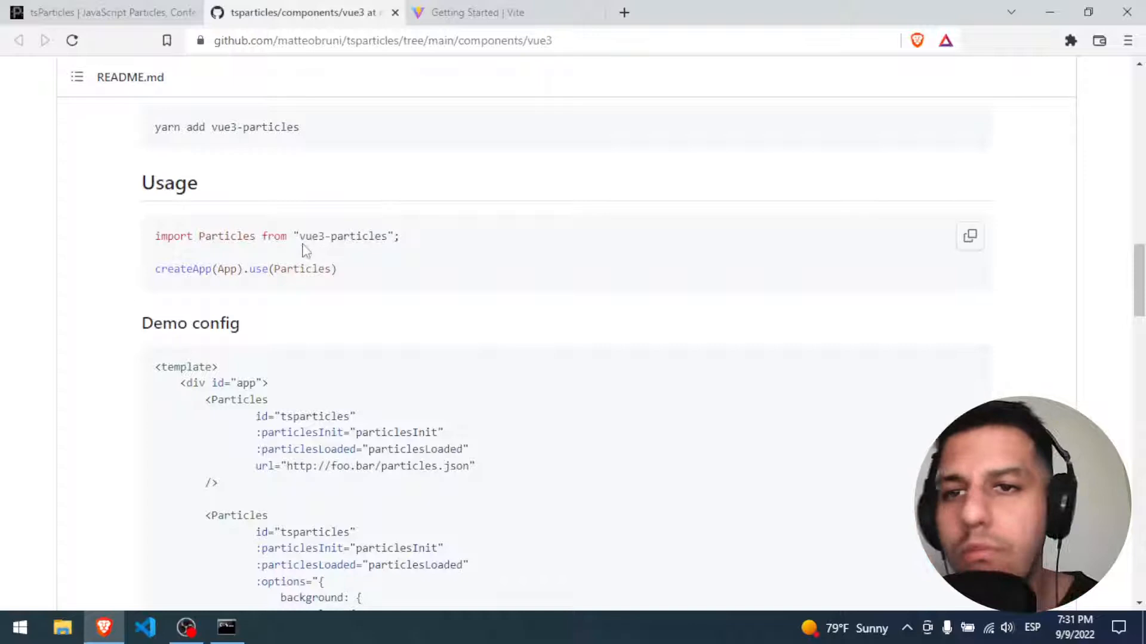
pyautogui.doubleClick(342, 236)
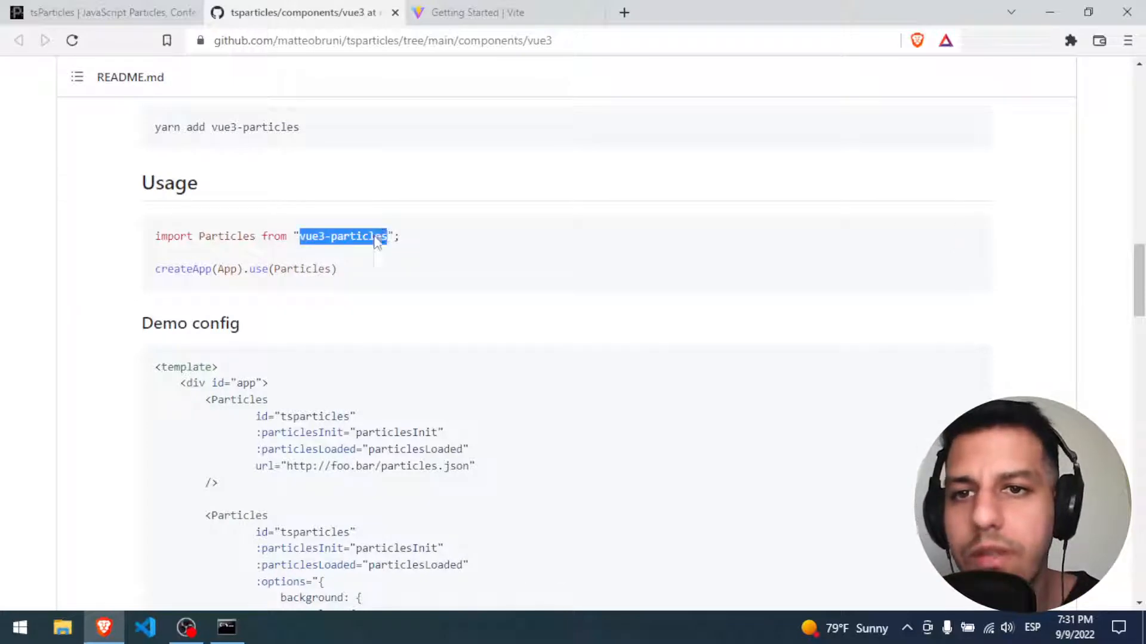
pyautogui.click(227, 627)
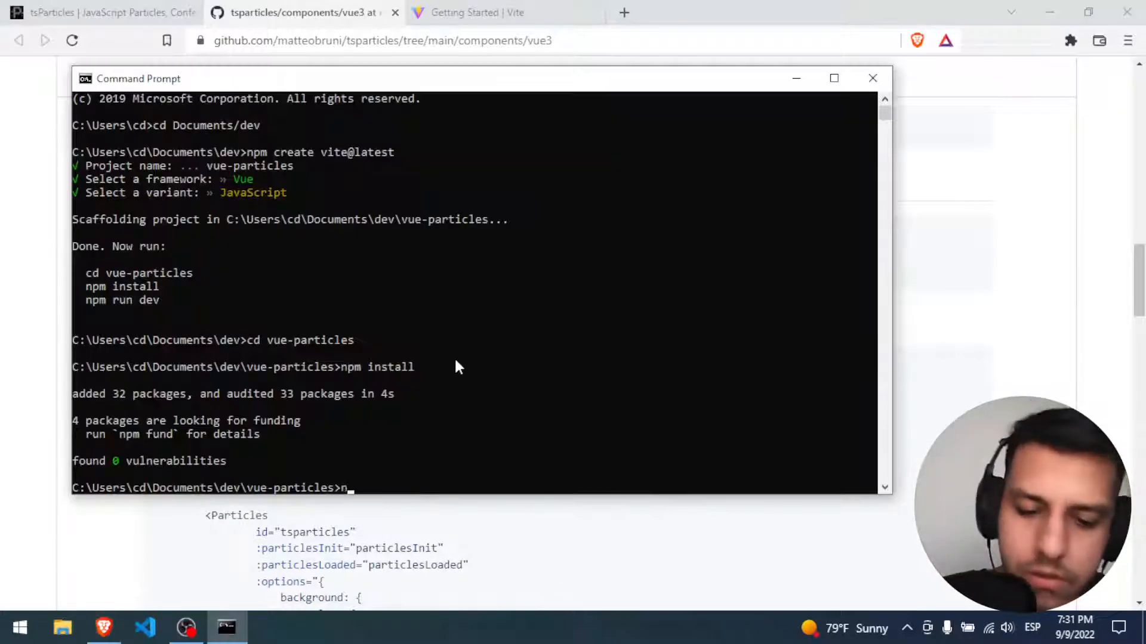
pyautogui.write('pm install vue3-particles tsparticles')
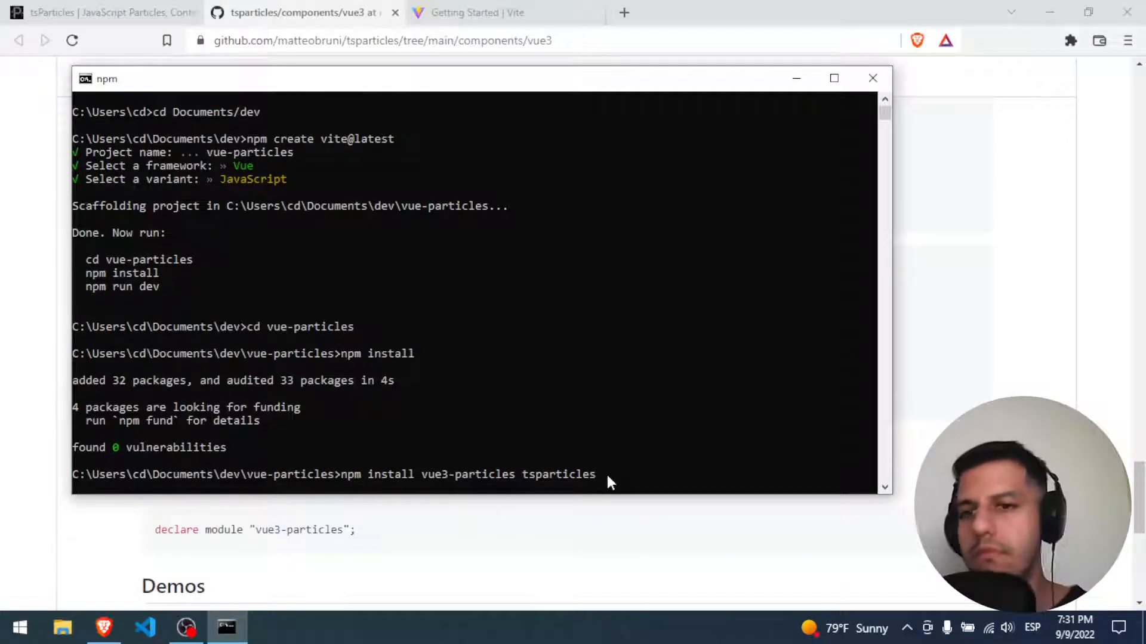
pyautogui.press('enter')
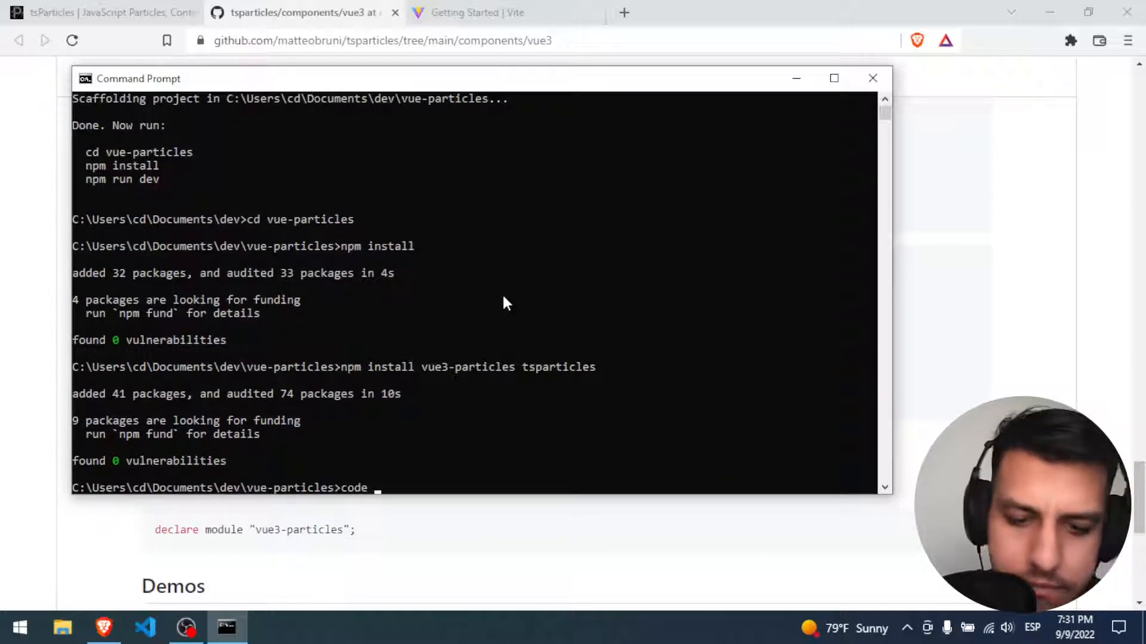
pyautogui.write('.')
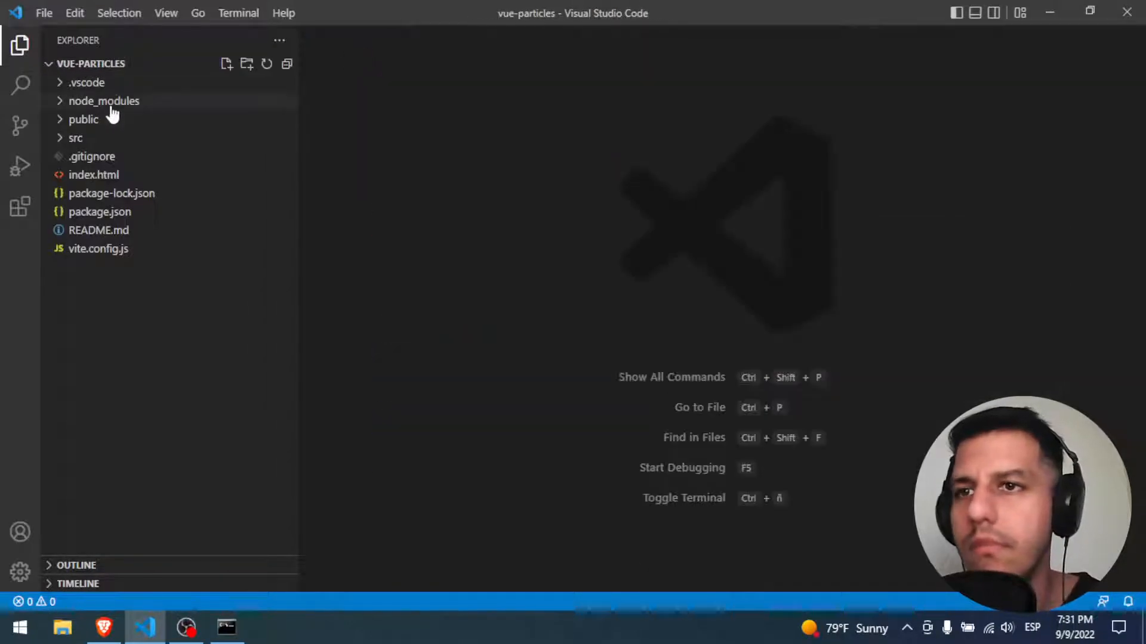
# Expand src and components, then start the dev server with npm run dev.
pyautogui.click(76, 139)
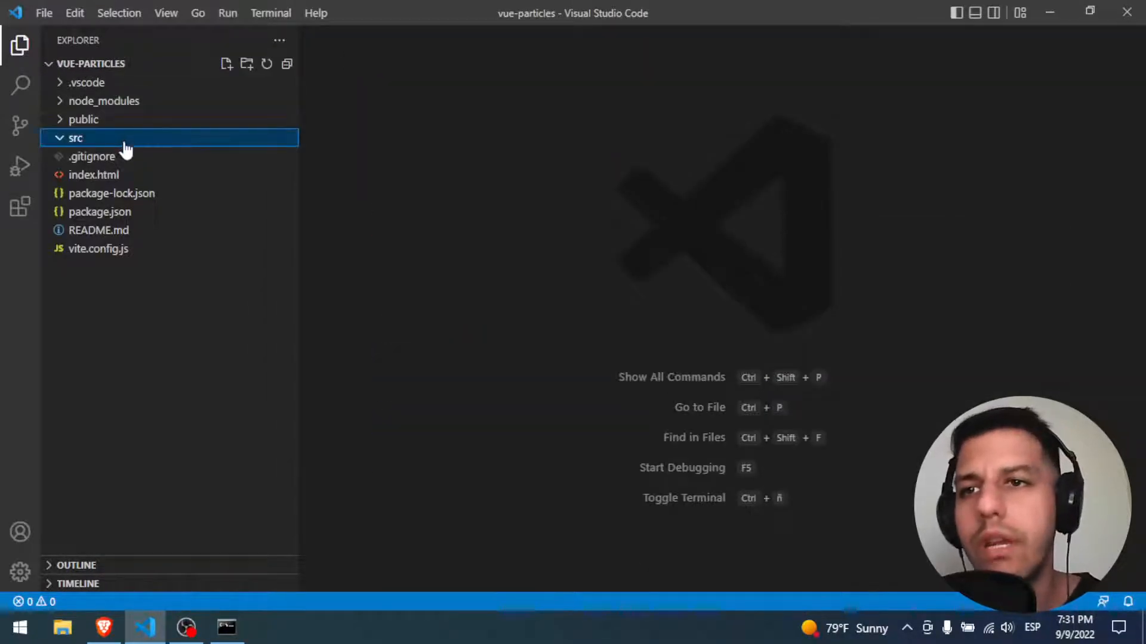
pyautogui.click(76, 138)
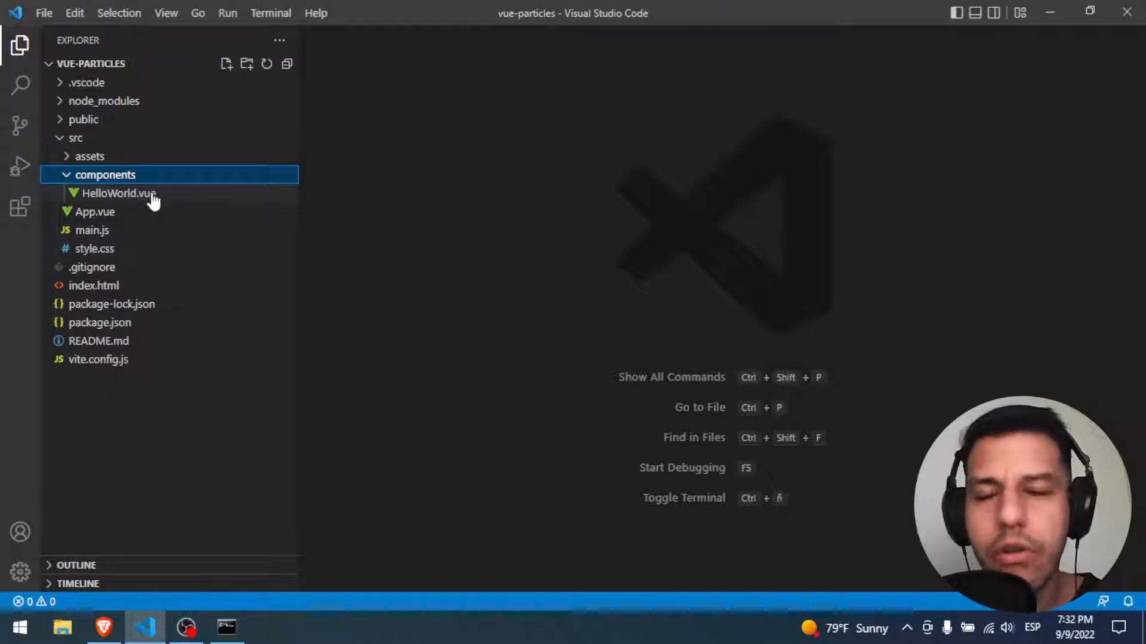
pyautogui.moveTo(119, 193)
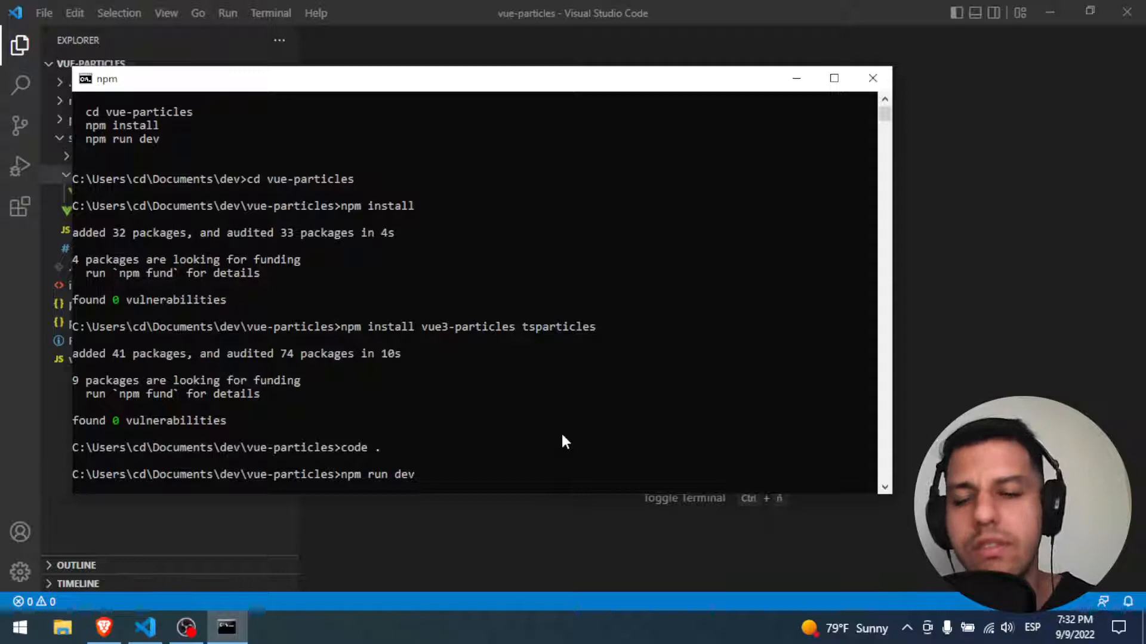
pyautogui.press('enter')
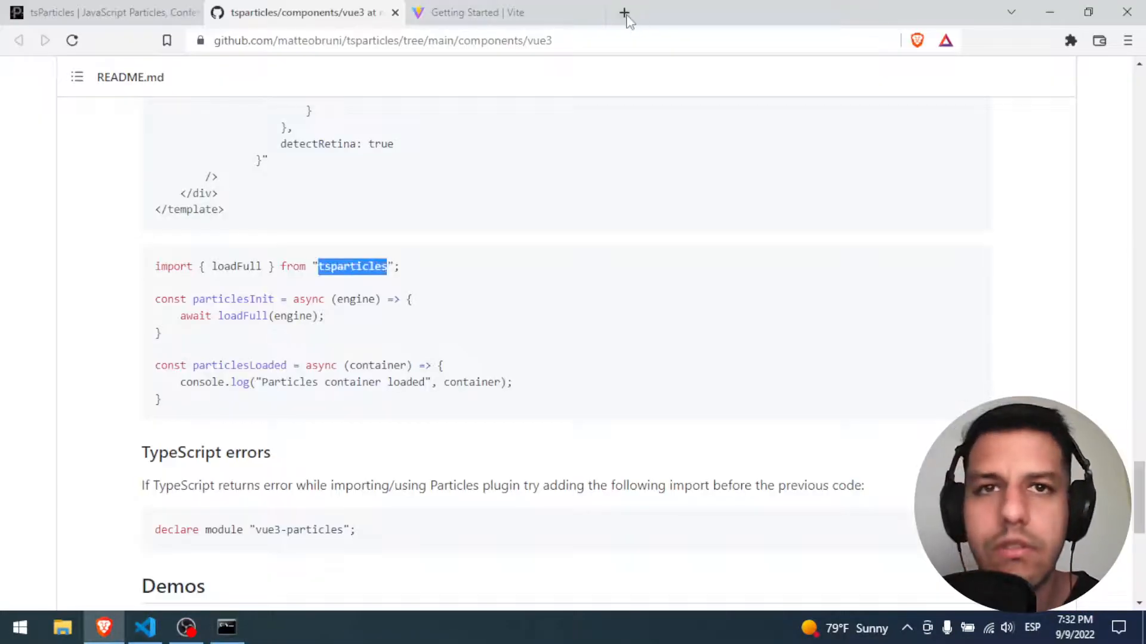
pyautogui.click(624, 12)
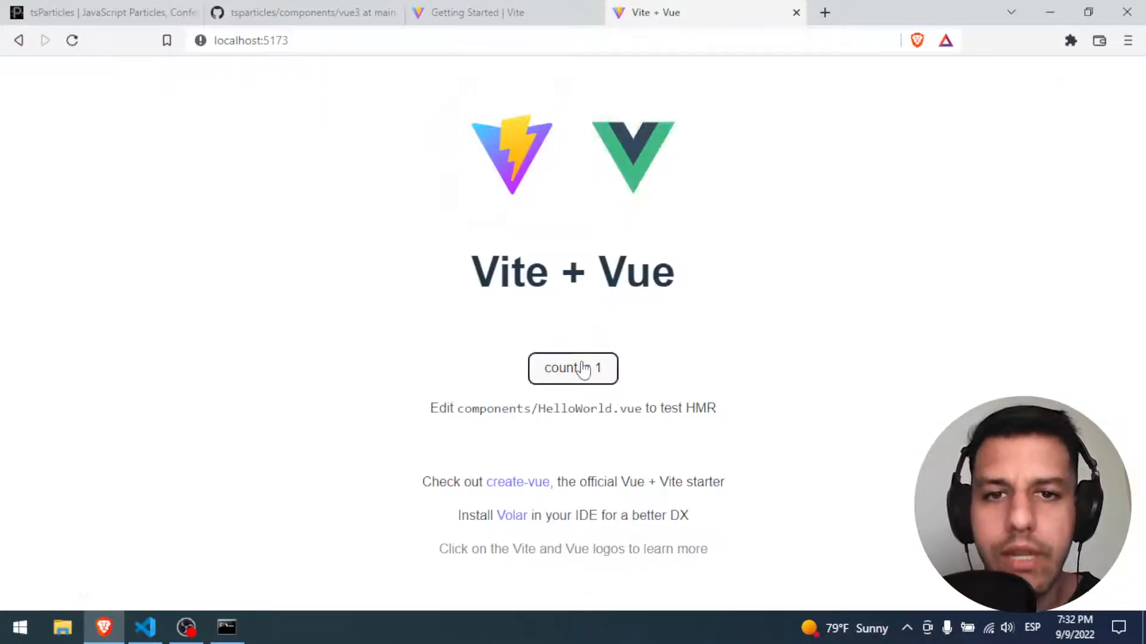
# Try the counter on localhost, then scroll the README to its Usage section.
pyautogui.click(573, 368)
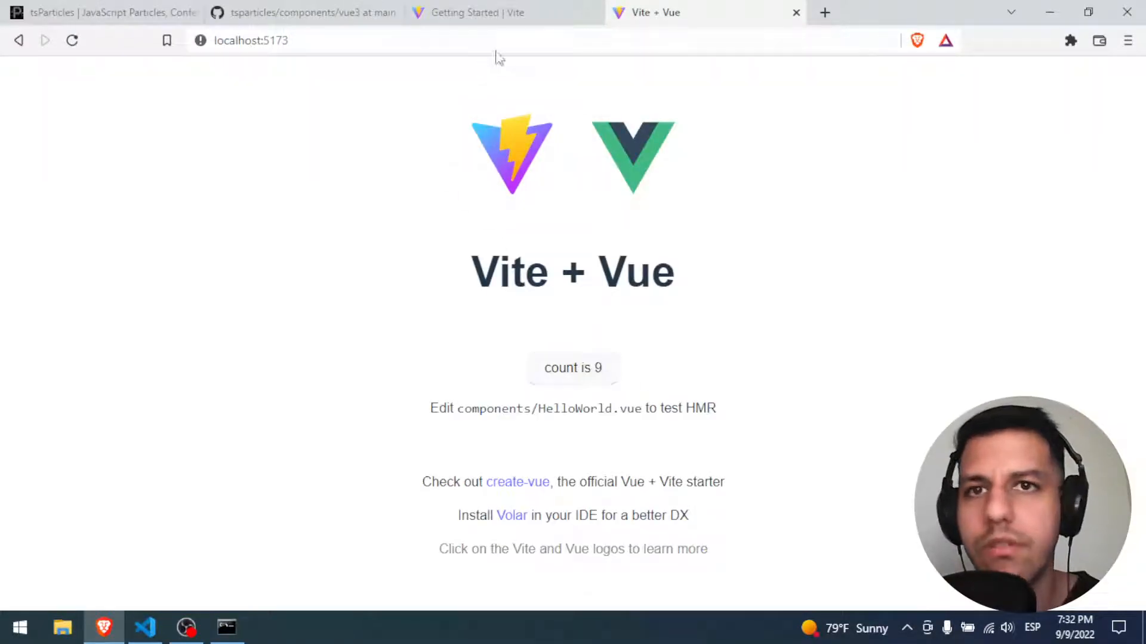
pyautogui.click(313, 12)
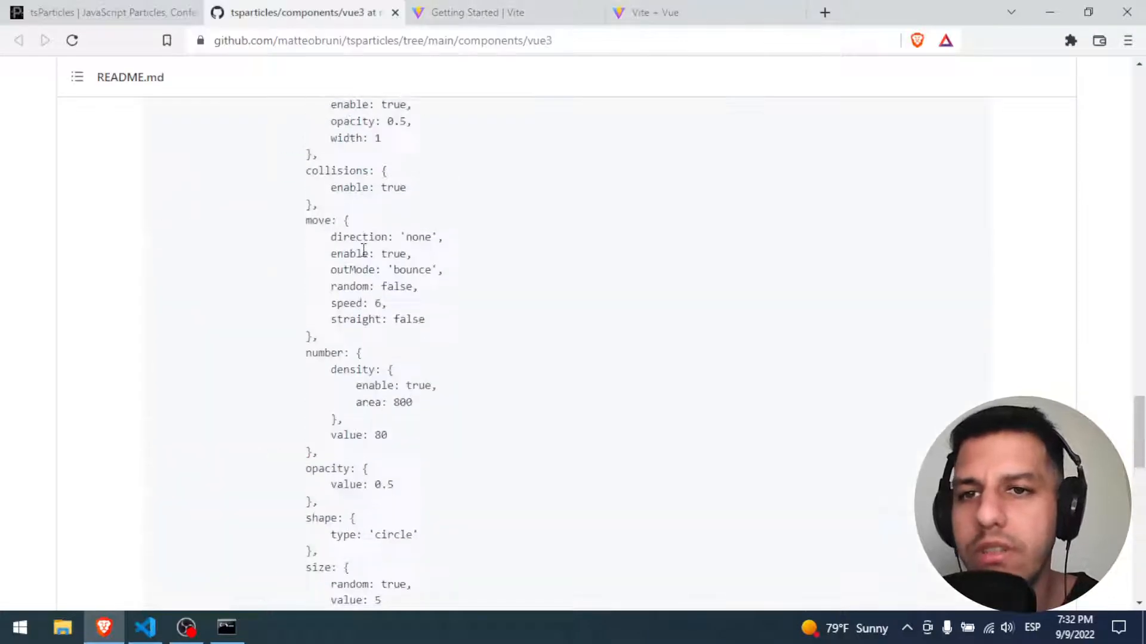
pyautogui.scroll(3)
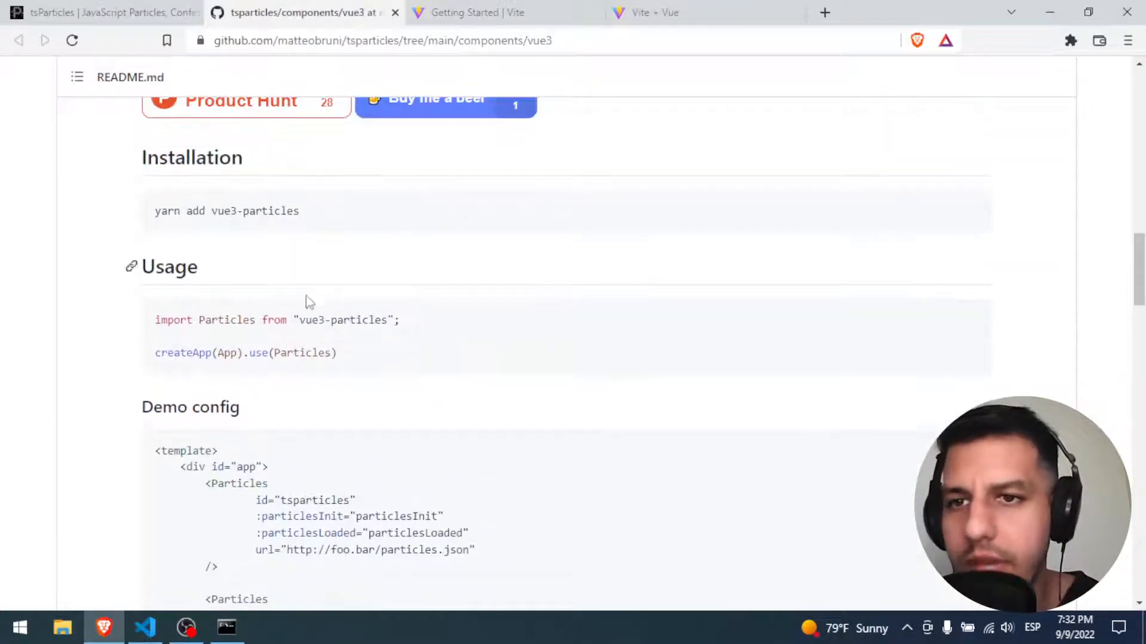
pyautogui.scroll(-3)
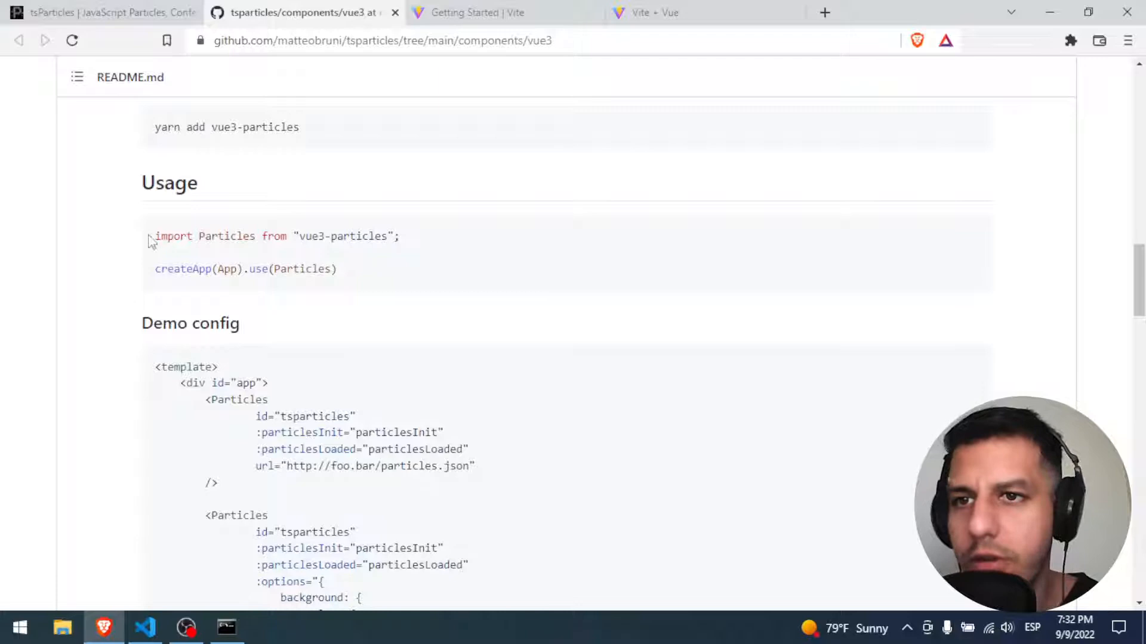
pyautogui.moveTo(189, 244)
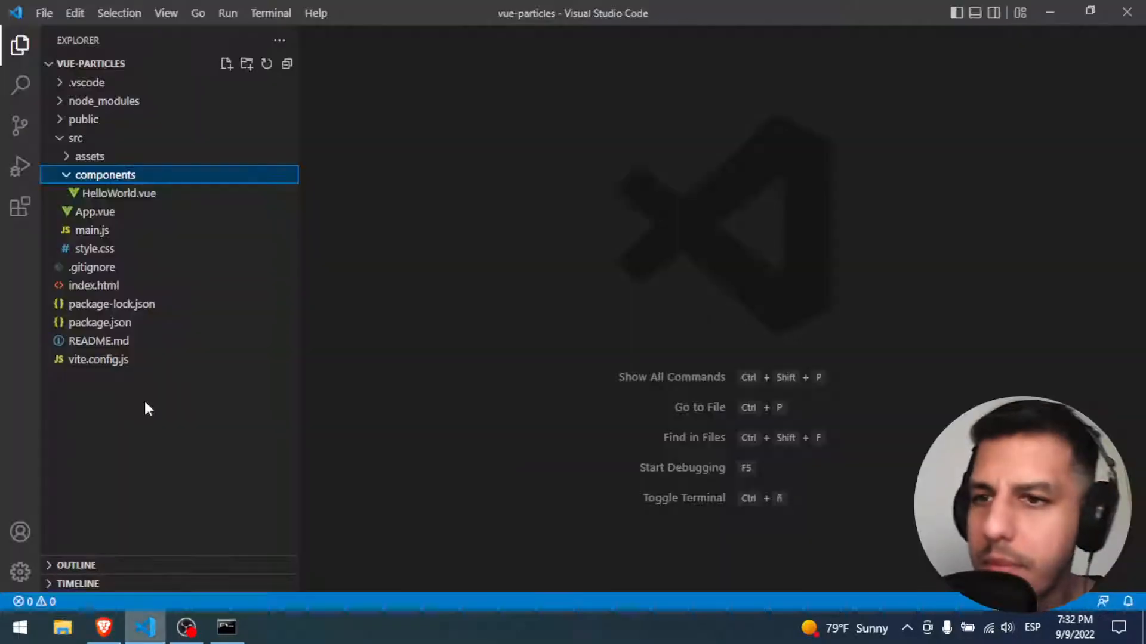
# Add import Particles from "vue3-particles" to main.js and copy the .use(Particles) snippet.
pyautogui.click(91, 230)
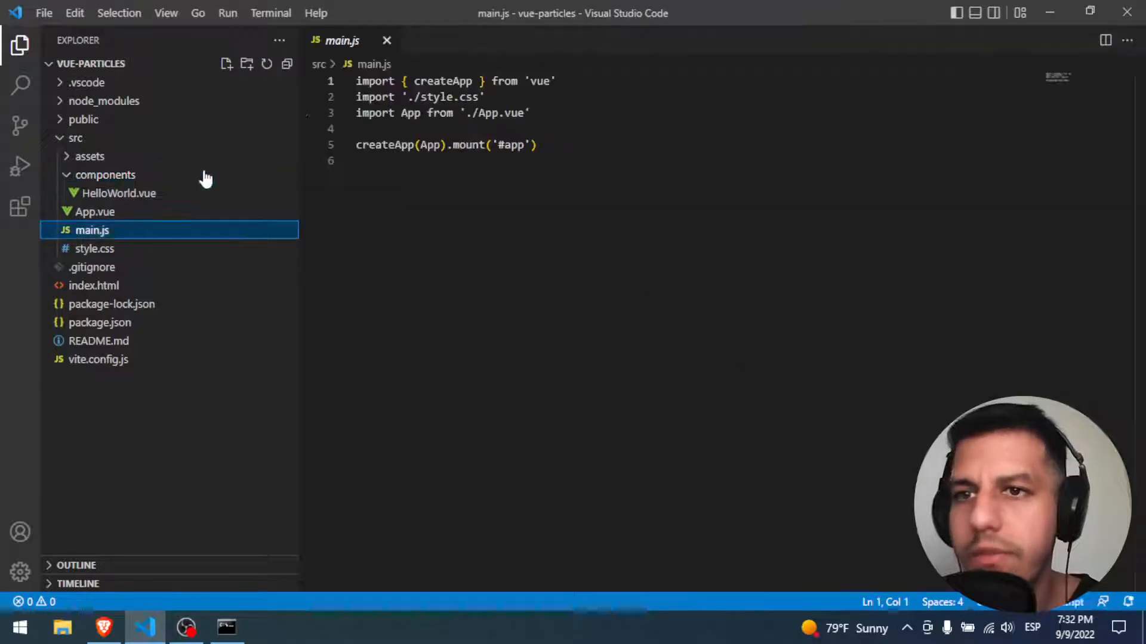
pyautogui.write('import Particles from "vue3-particles";')
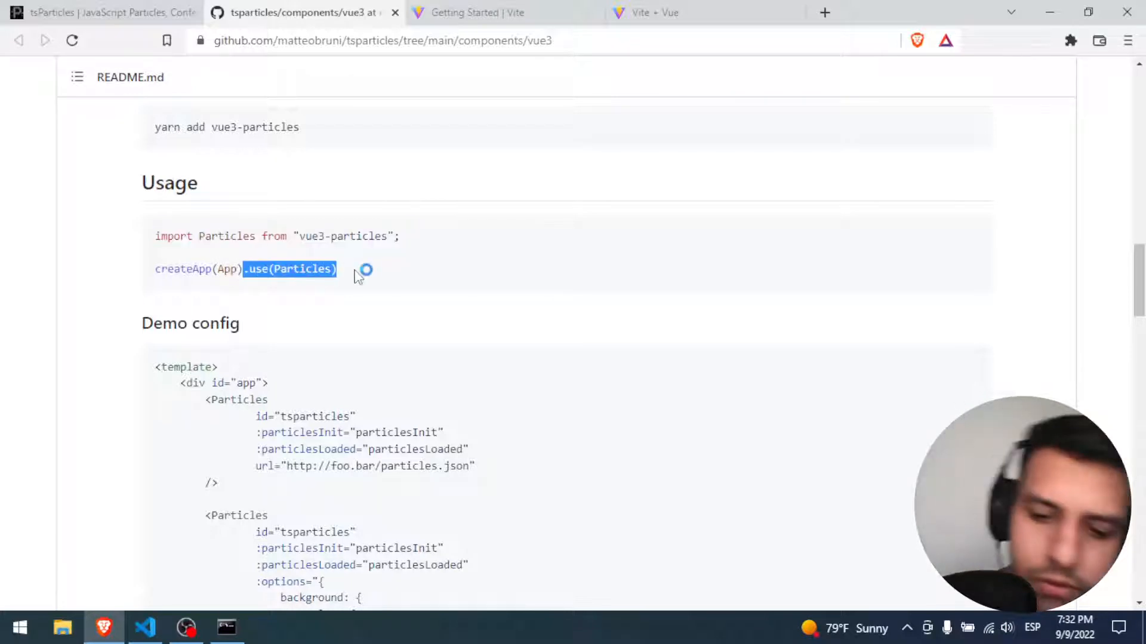
pyautogui.click(144, 627)
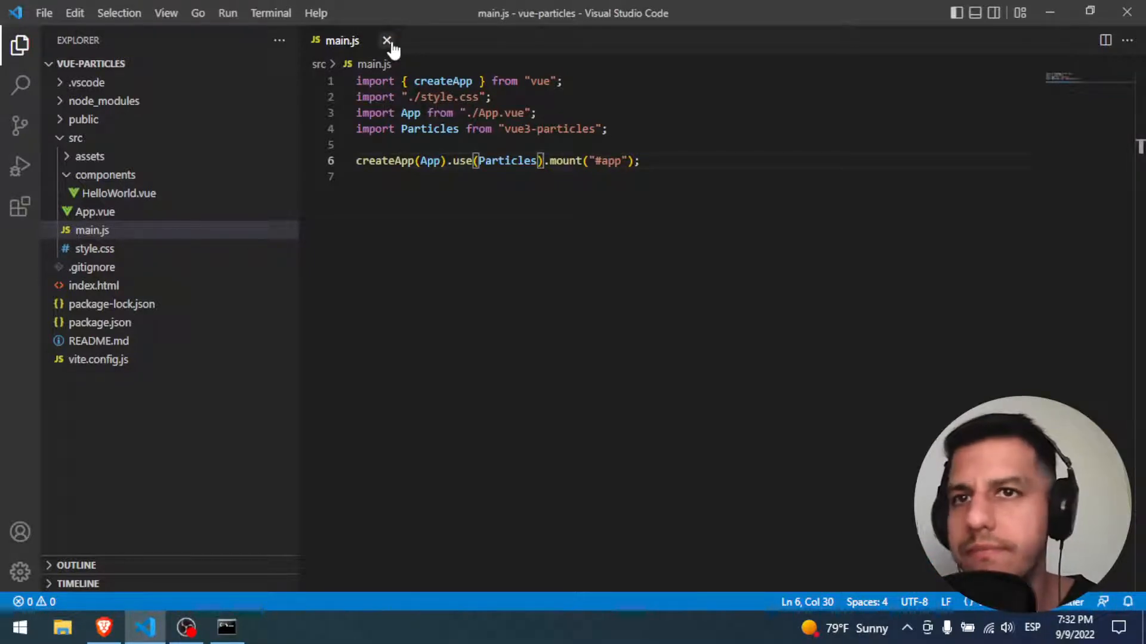
# Paste the README's Particles demo template into HelloWorld.vue and remove the extra lines.
pyautogui.click(387, 41)
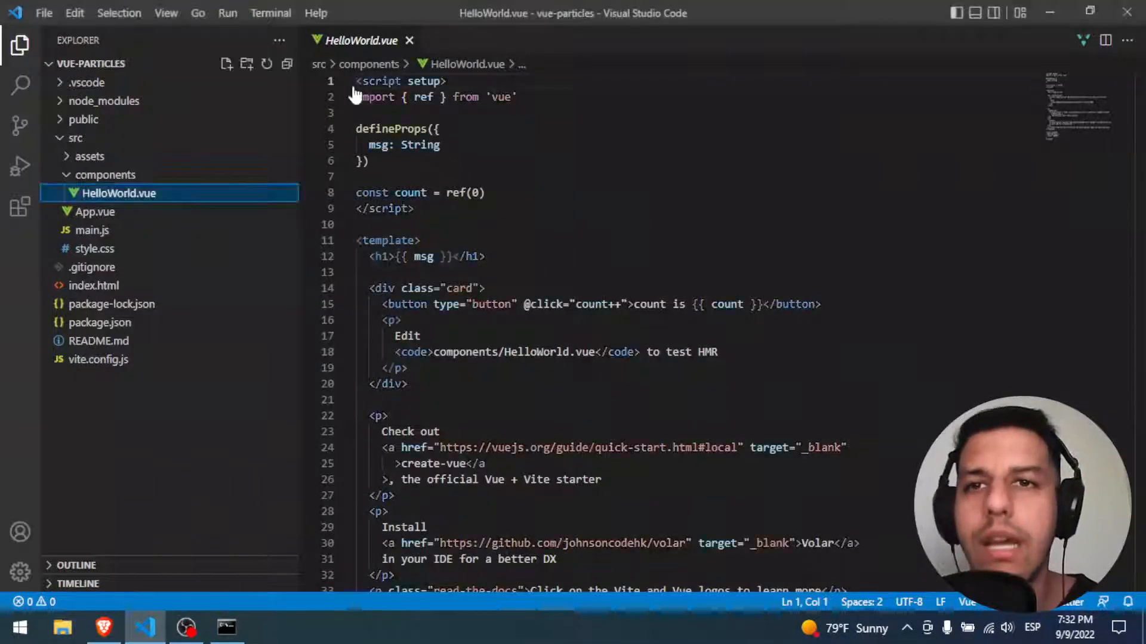
pyautogui.click(347, 82)
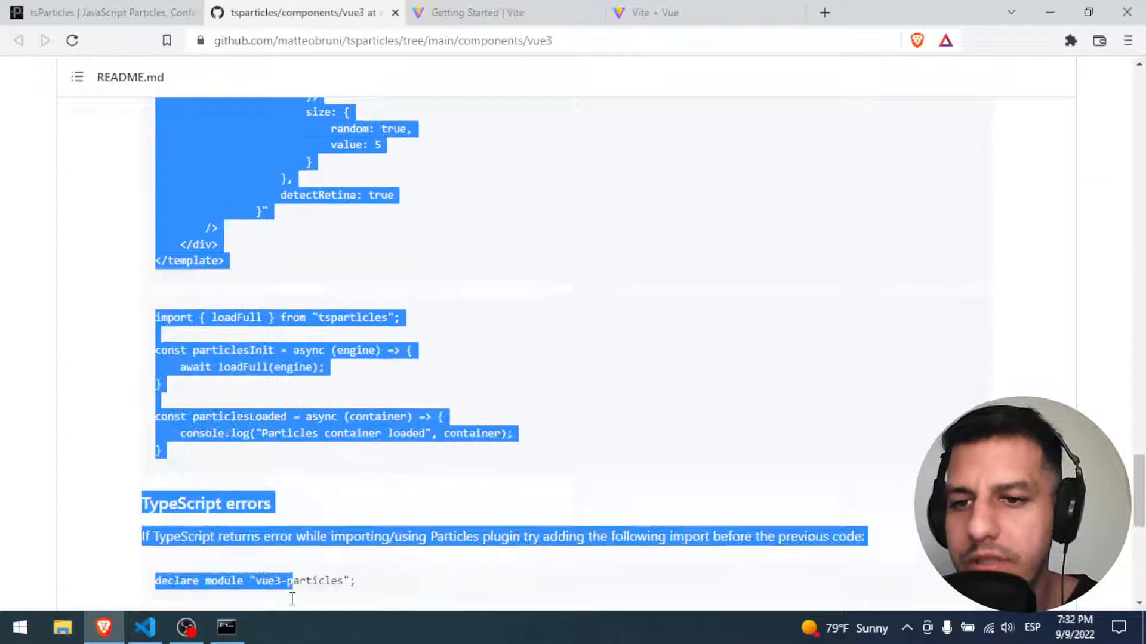
pyautogui.click(144, 626)
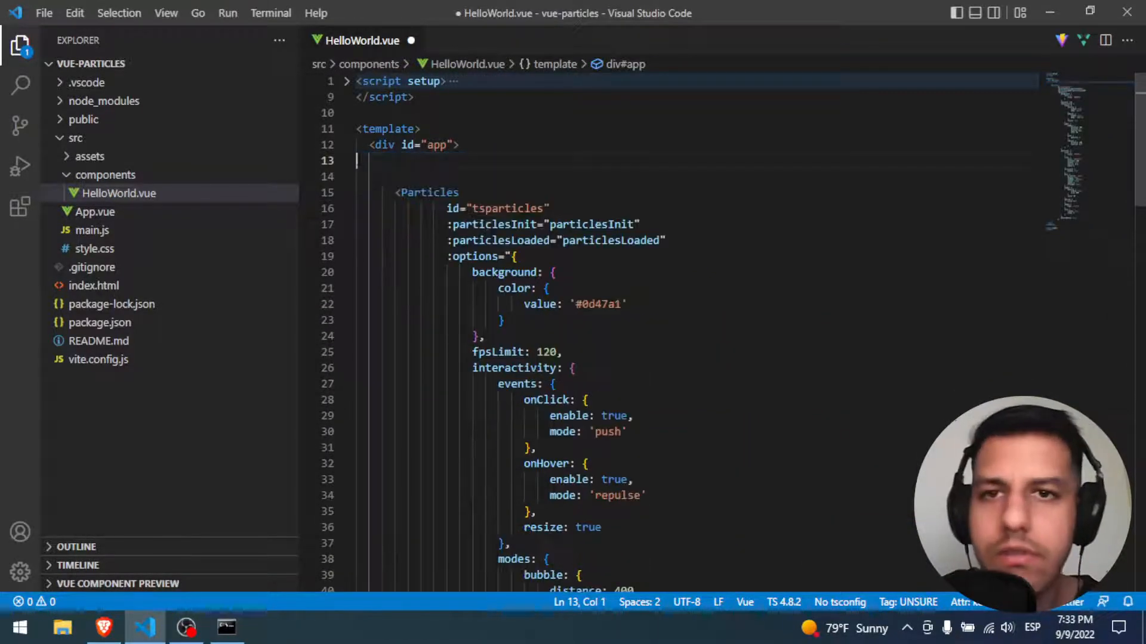
pyautogui.press('Backspace')
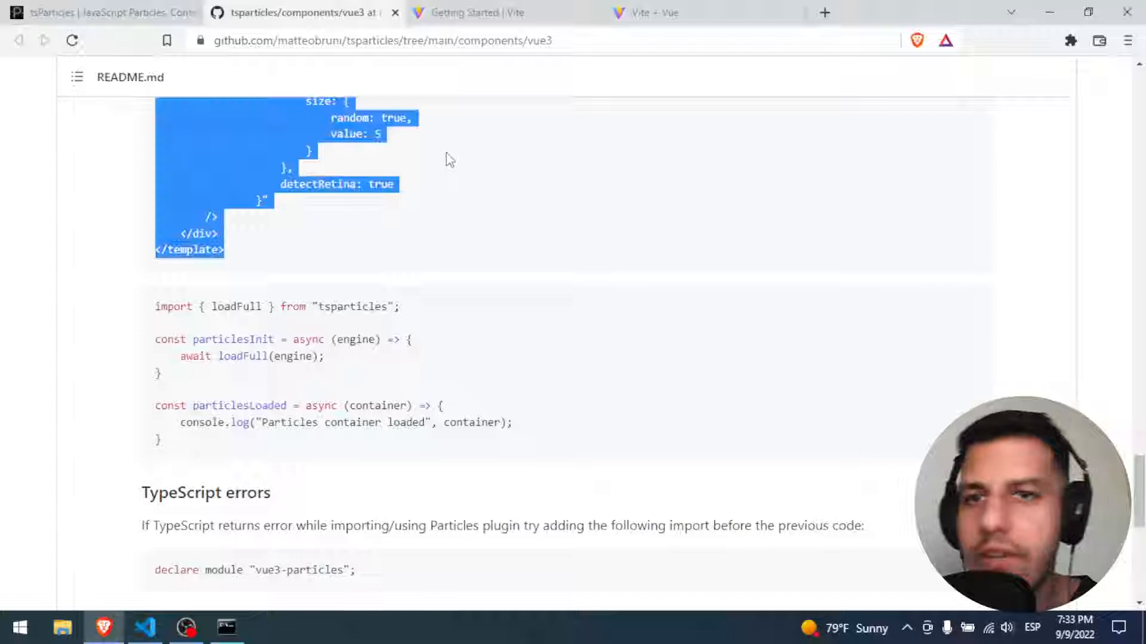
pyautogui.click(144, 628)
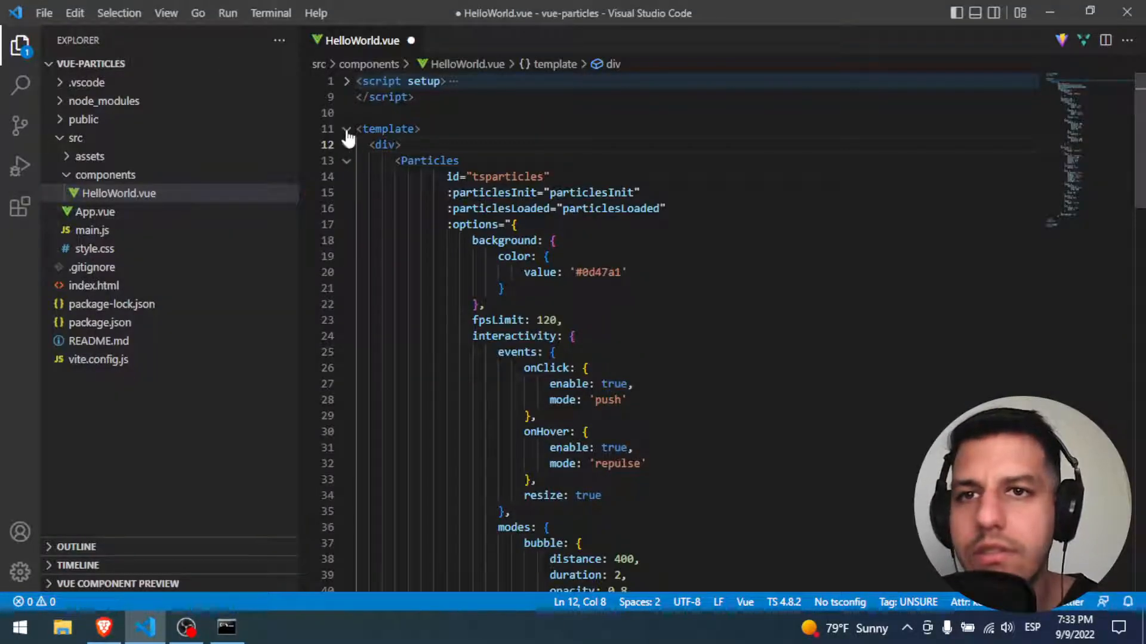
# Copy the README's loadFull script with particlesInit and particlesLoaded into script setup.
pyautogui.click(103, 626)
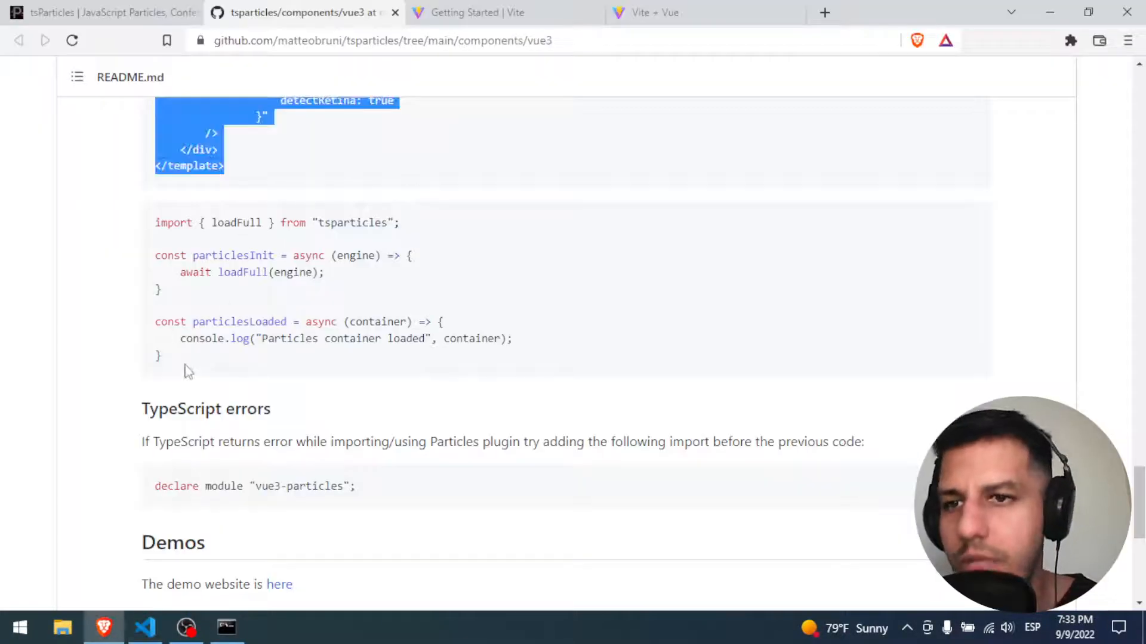
pyautogui.click(144, 626)
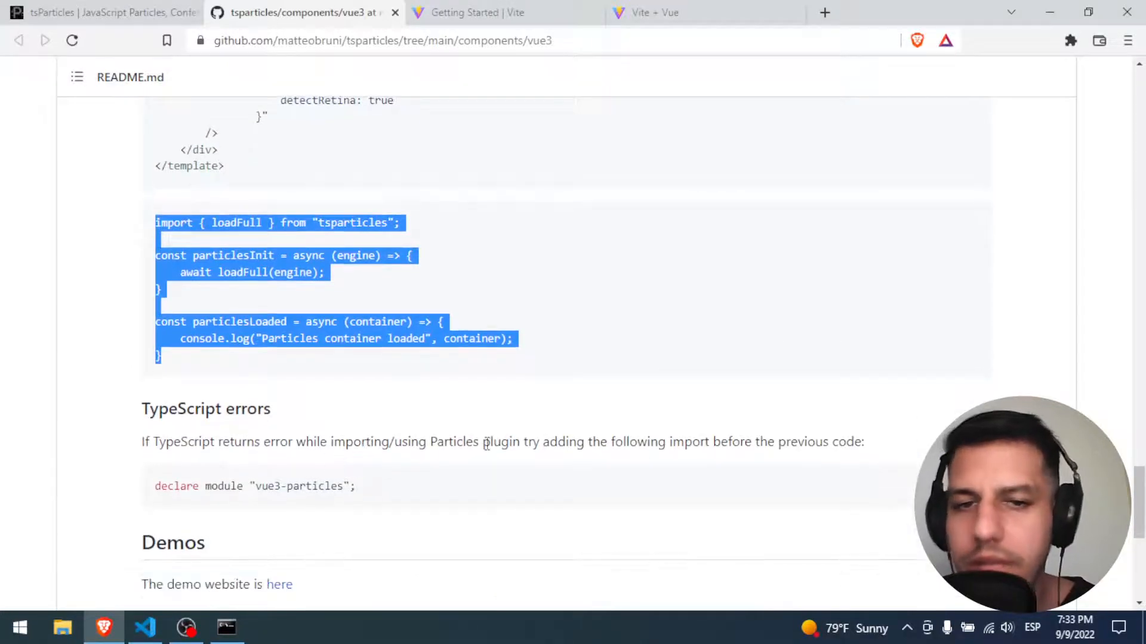
pyautogui.click(428, 288)
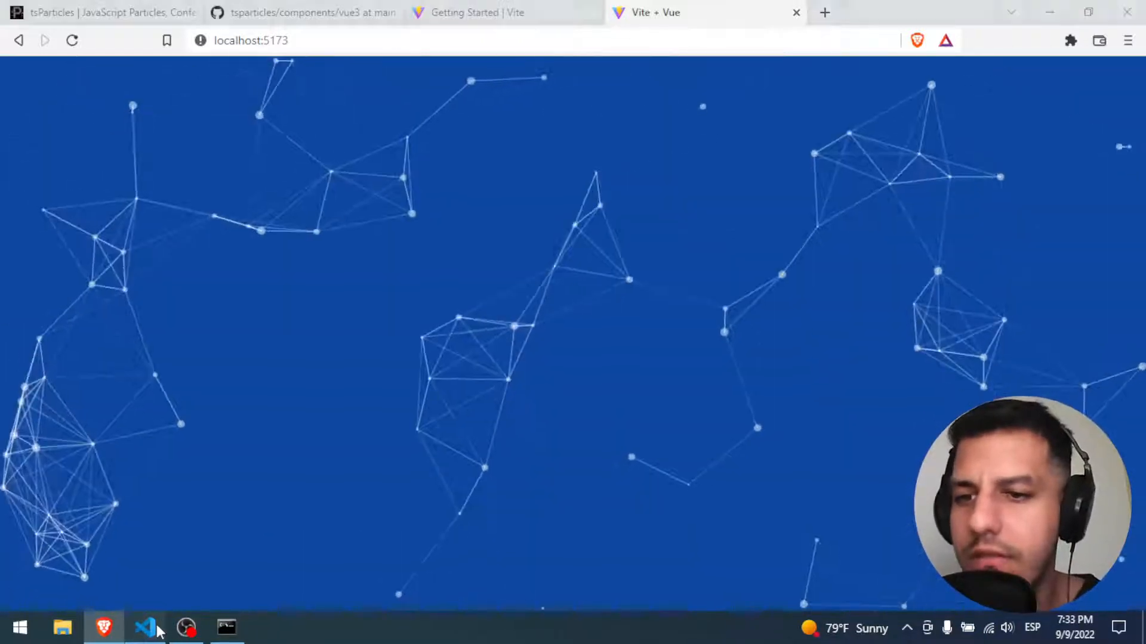
# Change the onHover mode from repulse to grab and reload localhost:5173.
pyautogui.click(144, 627)
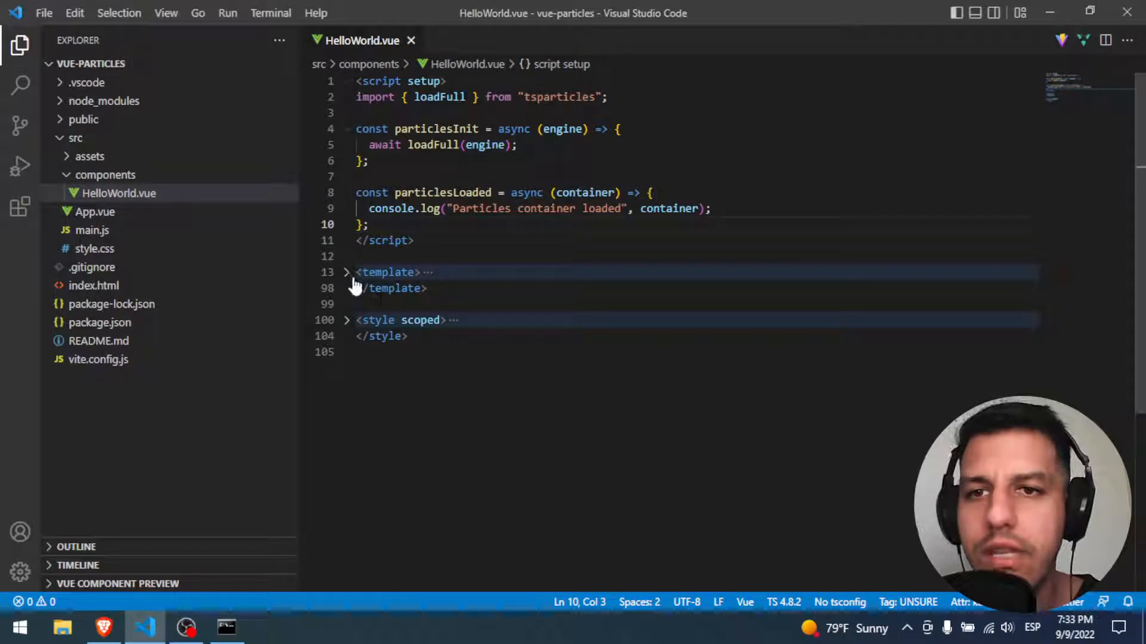
pyautogui.scroll(-3)
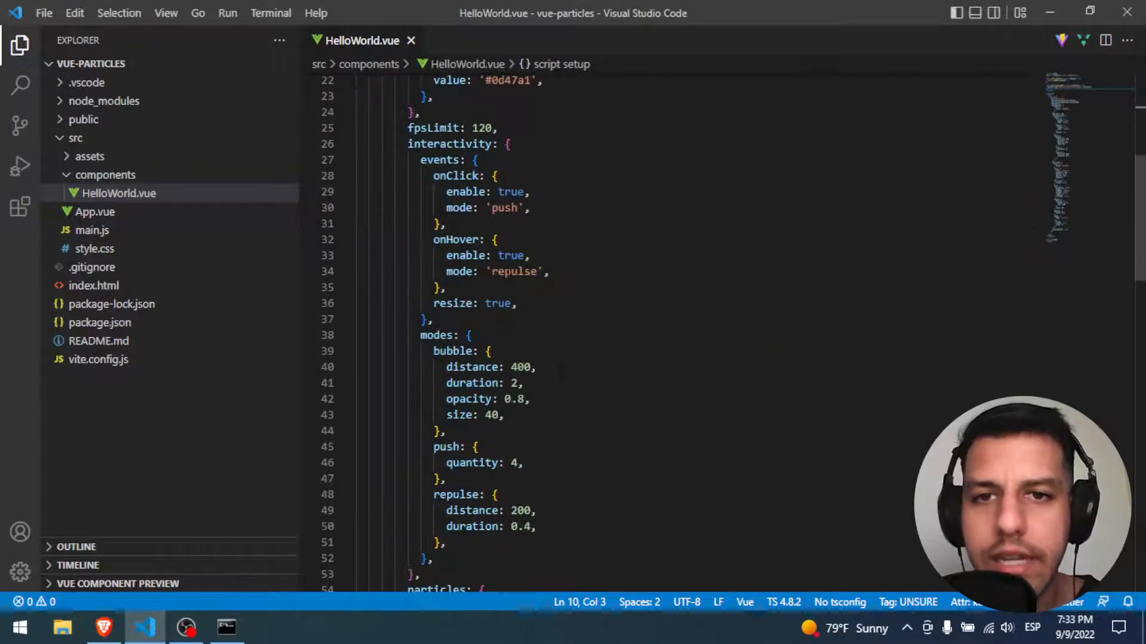
pyautogui.doubleClick(514, 272)
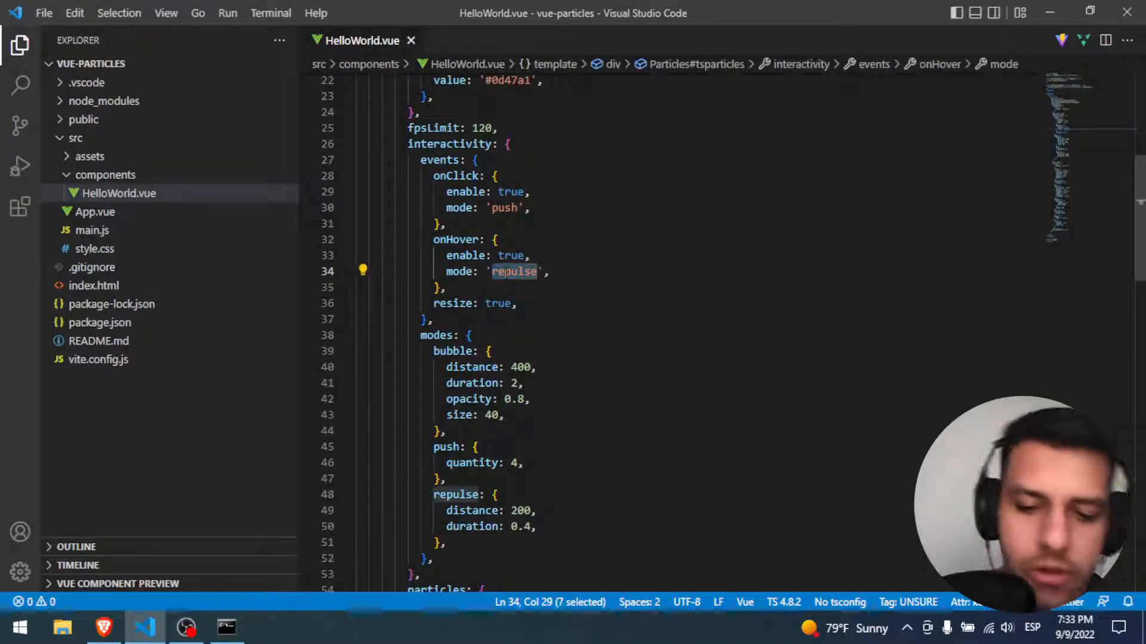
pyautogui.write('grab')
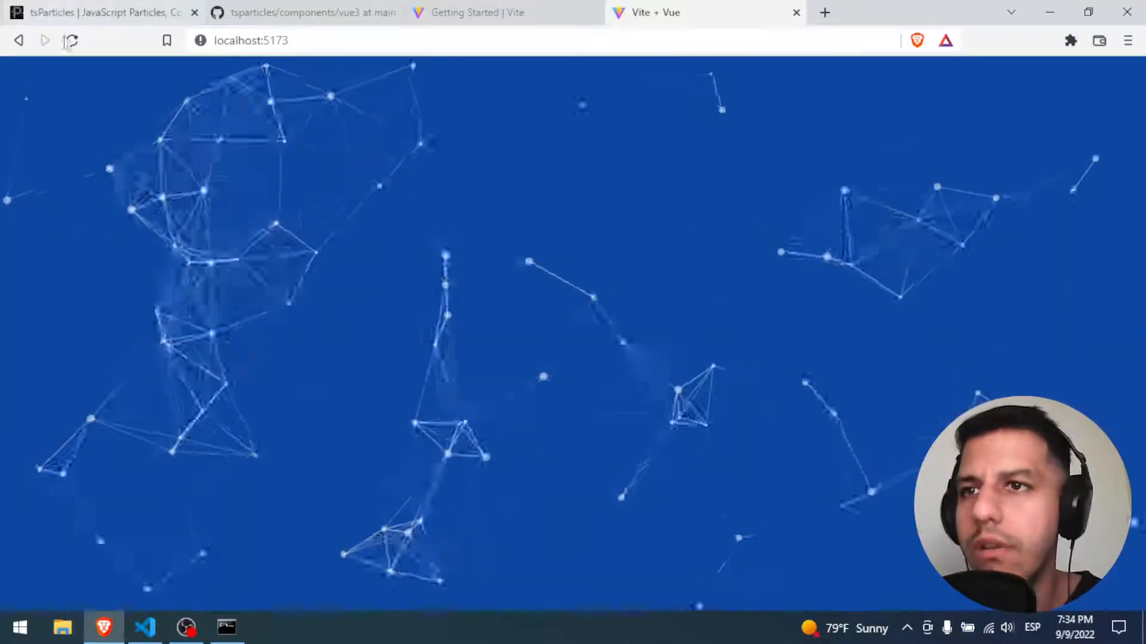
pyautogui.click(70, 40)
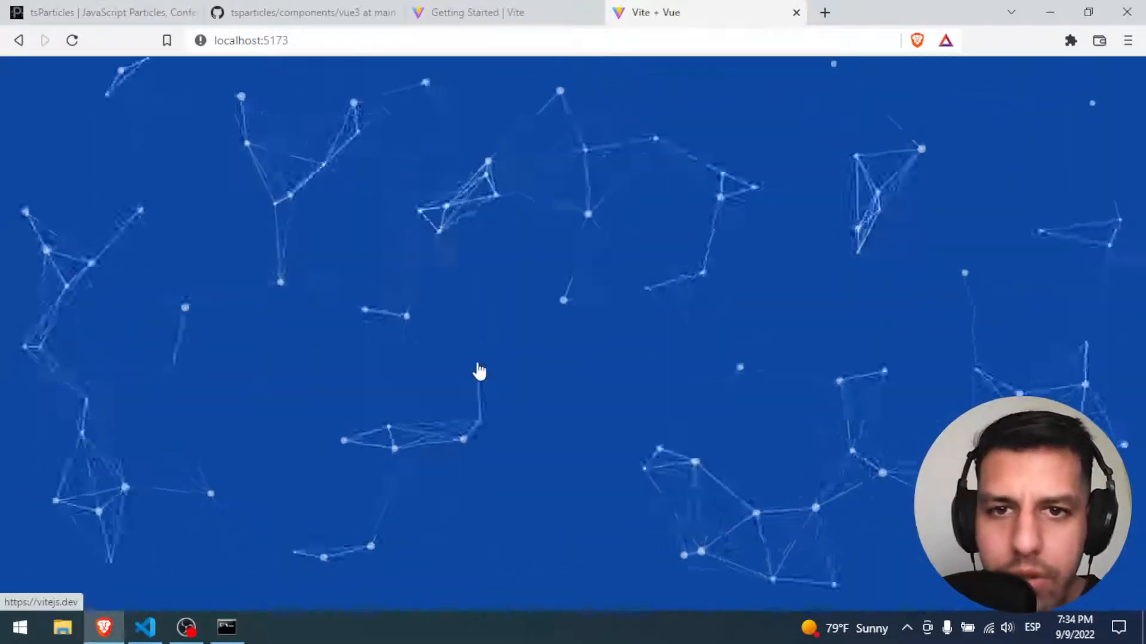
pyautogui.moveTo(663, 213)
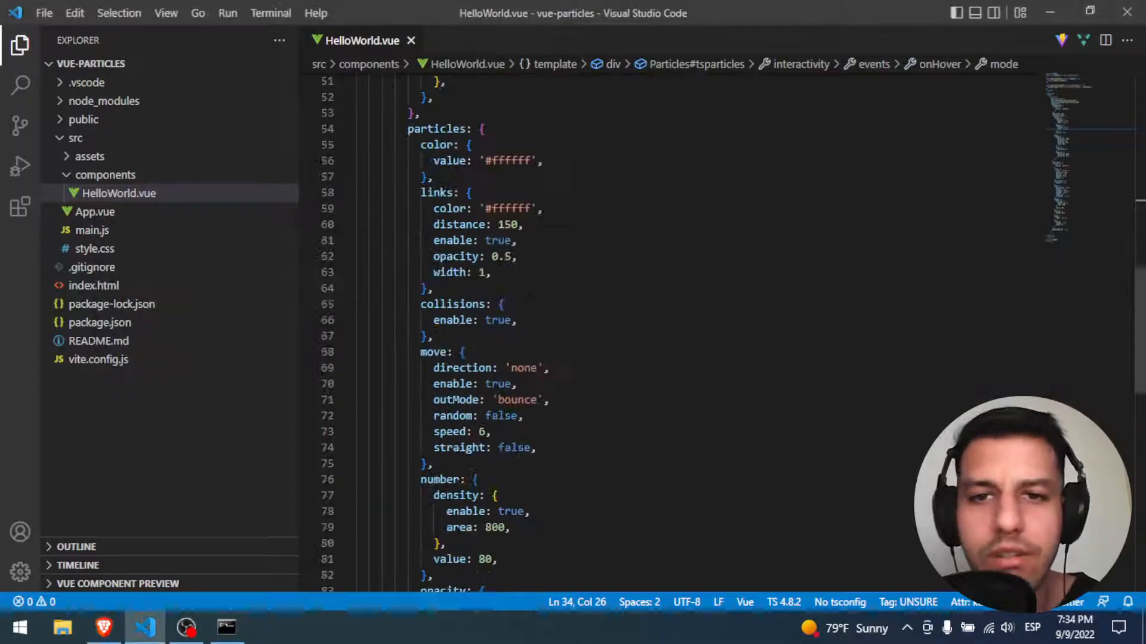
# Change particles.number value from 80 to 10 in HelloWorld.vue and save.
pyautogui.scroll(-3)
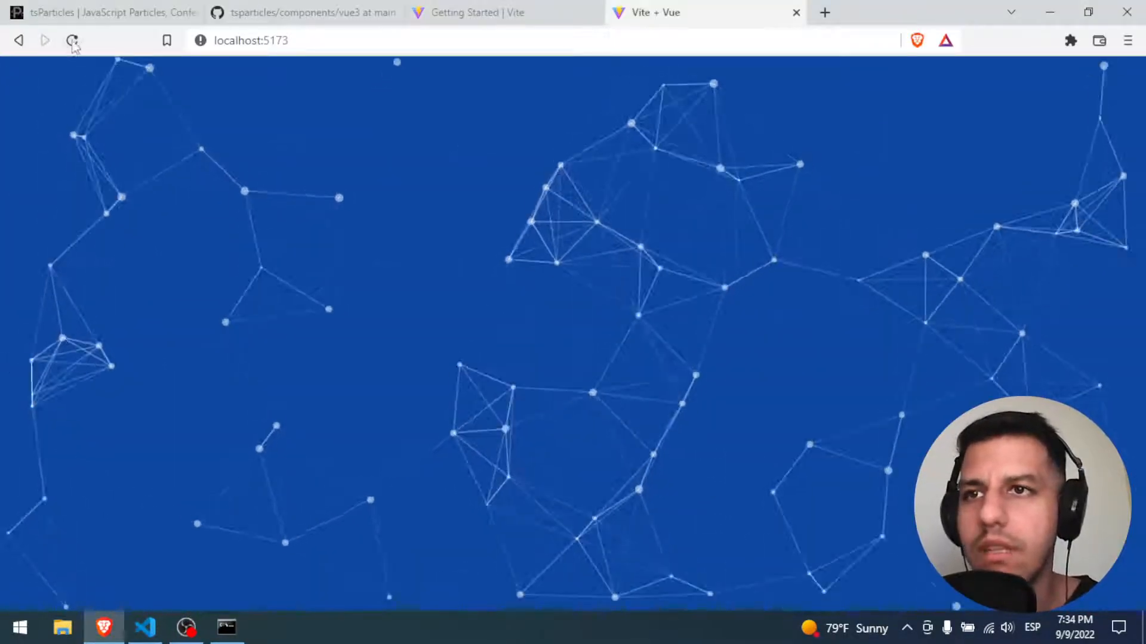
pyautogui.click(72, 40)
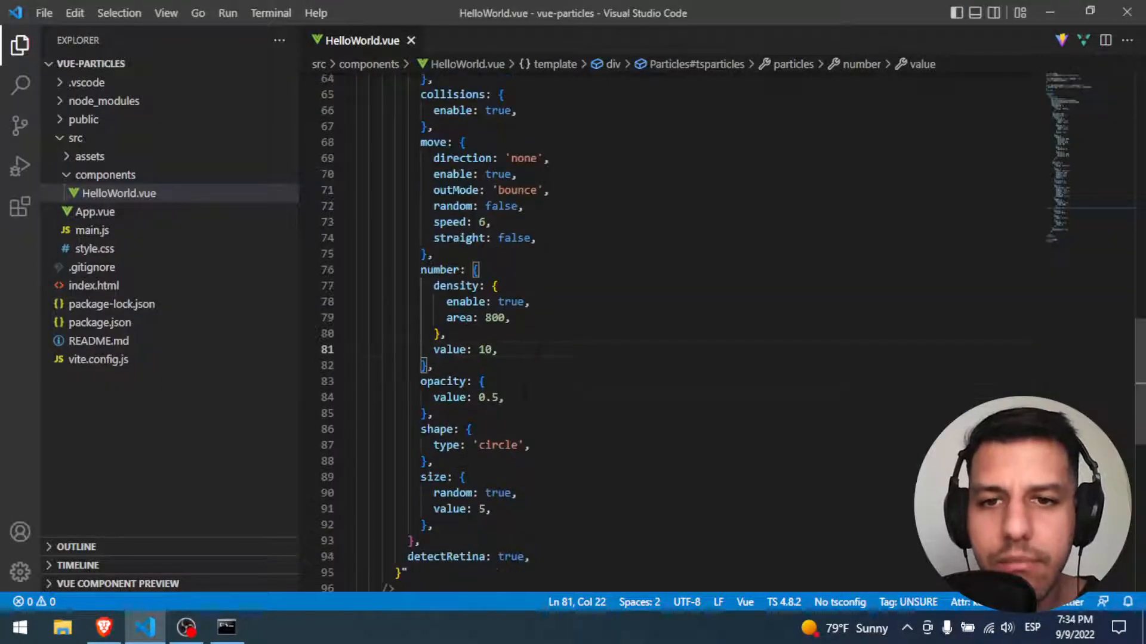
pyautogui.press('Backspace')
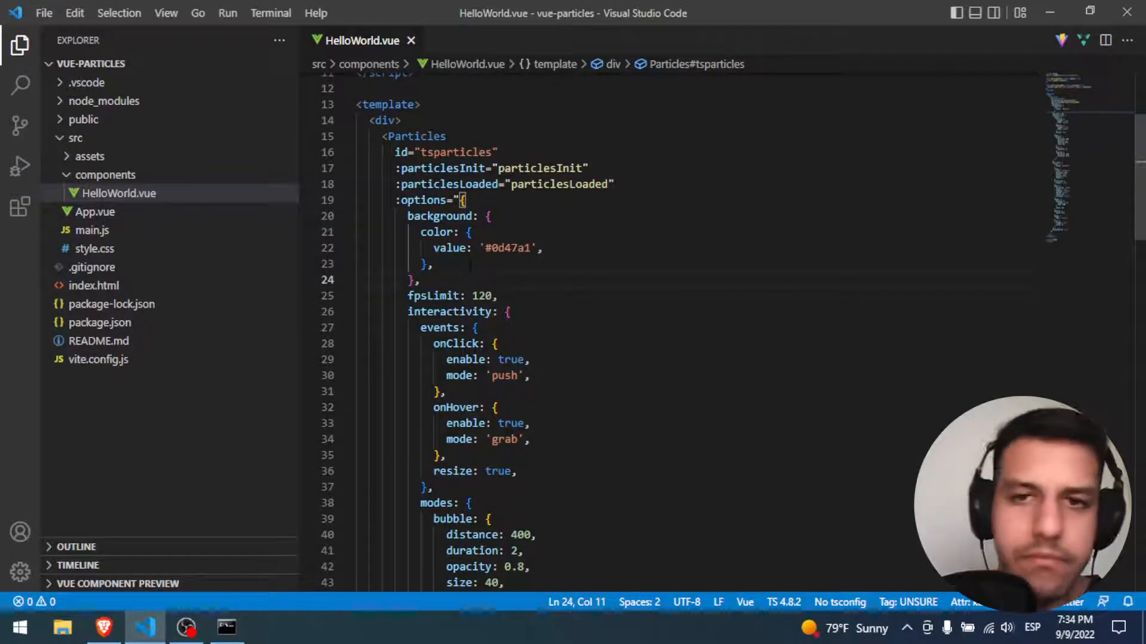
# Add fullScreen: { enable: true, zIndex: -1 } after the background block.
pyautogui.press('Enter')
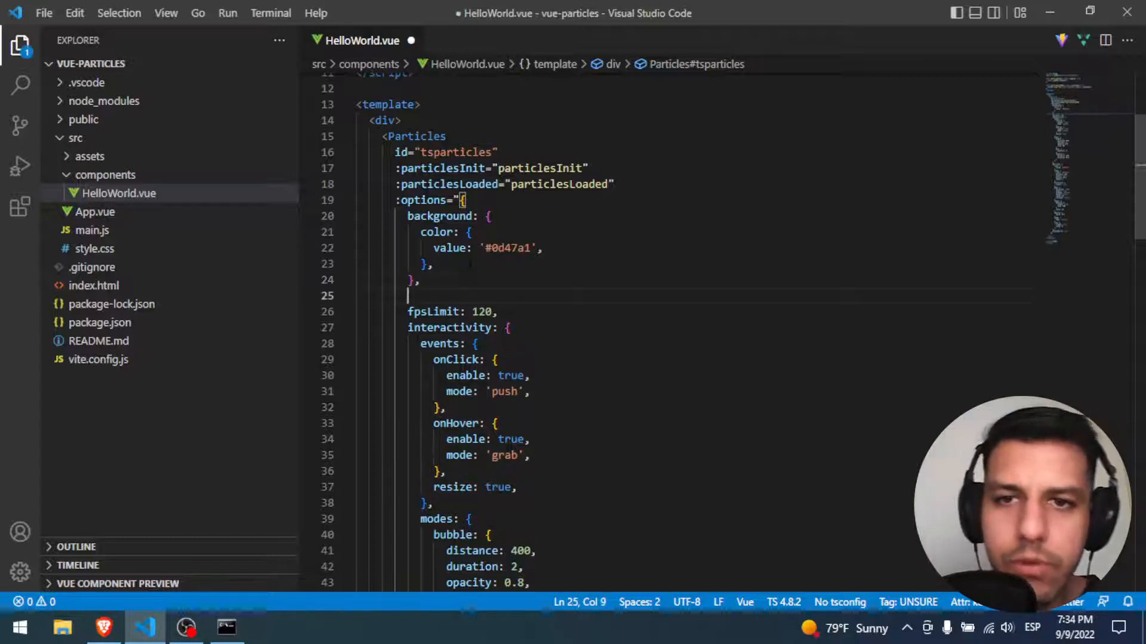
pyautogui.write('fullScreen: {')
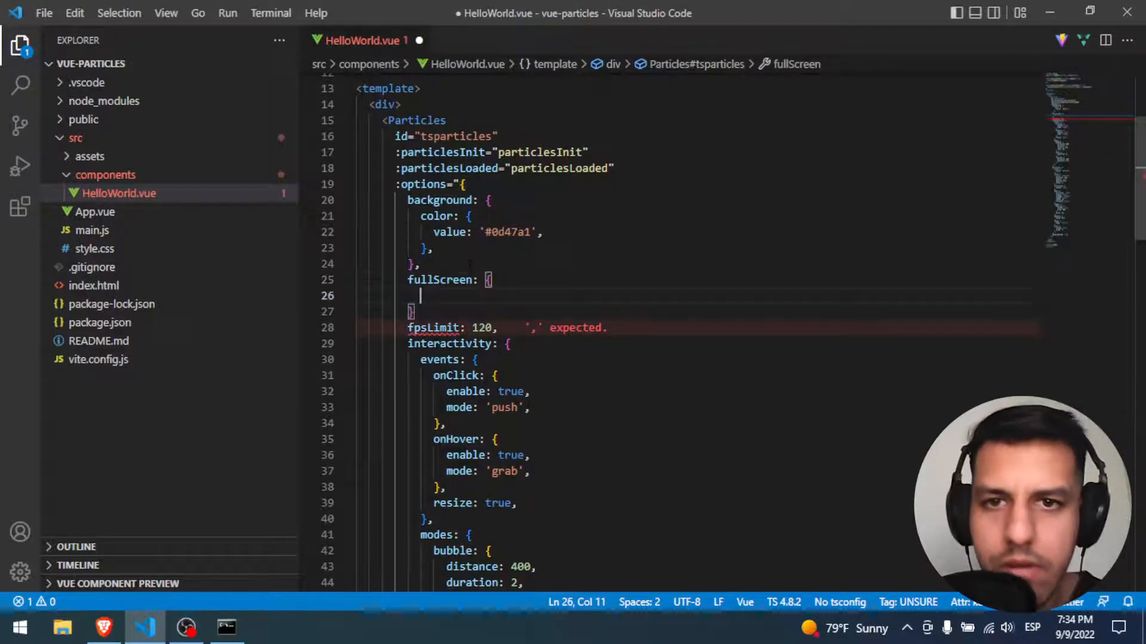
pyautogui.write('enable: true,')
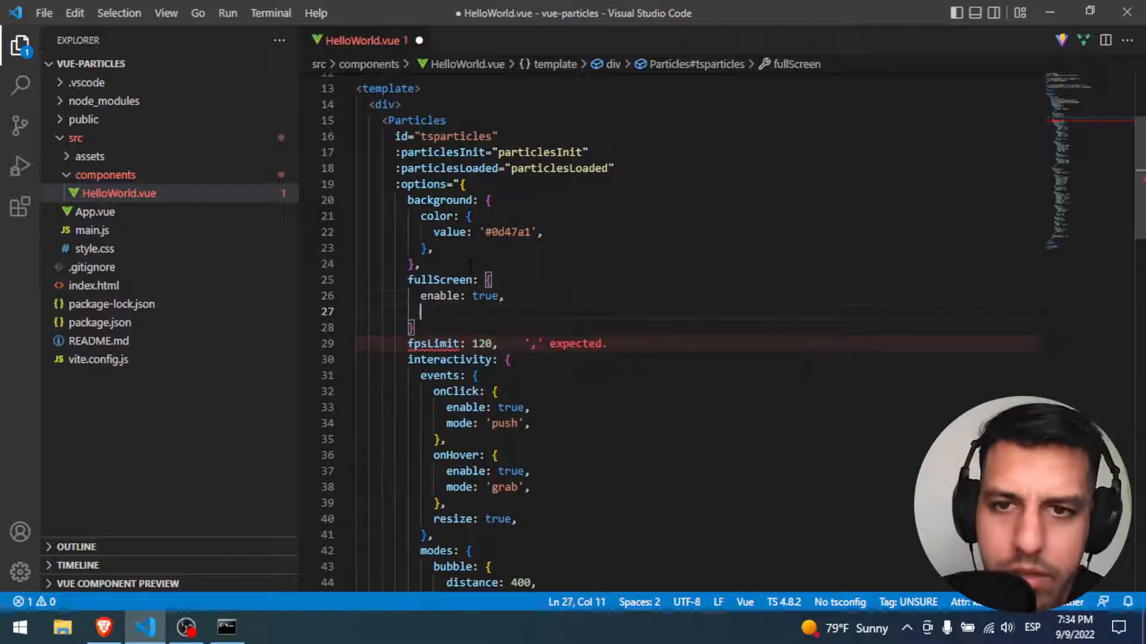
pyautogui.write('zId')
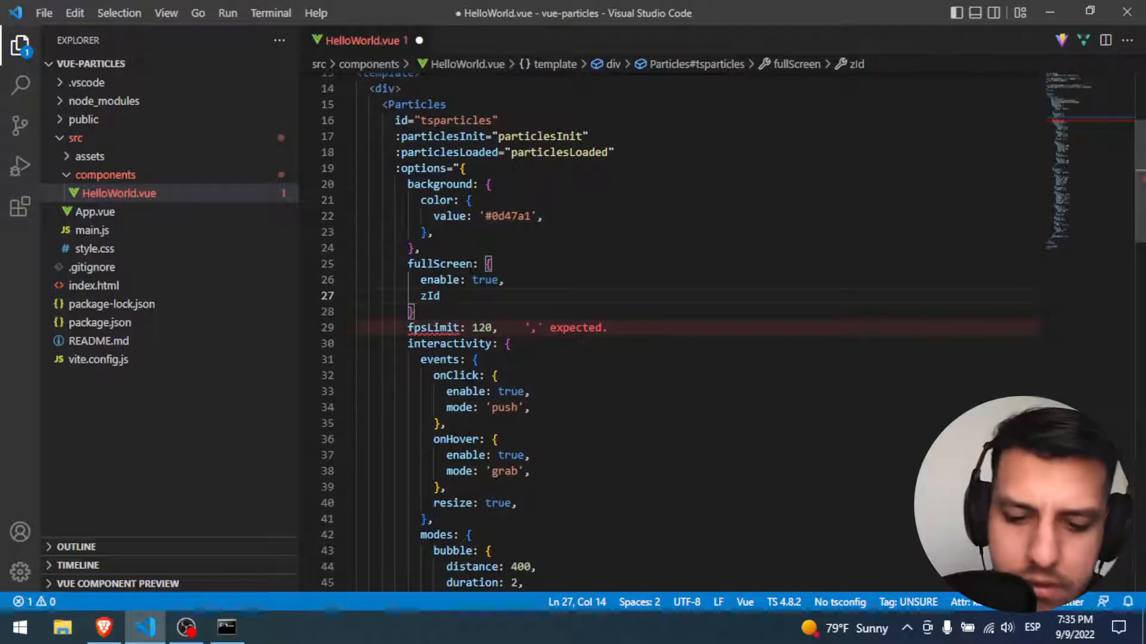
pyautogui.write('Index: -1')
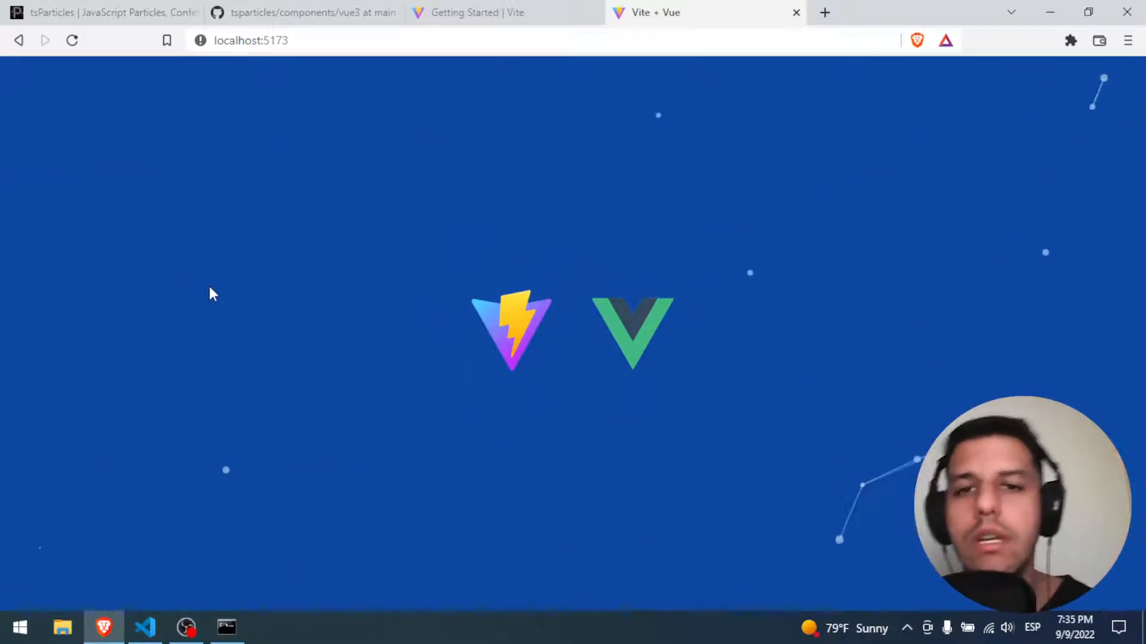
pyautogui.moveTo(321, 321)
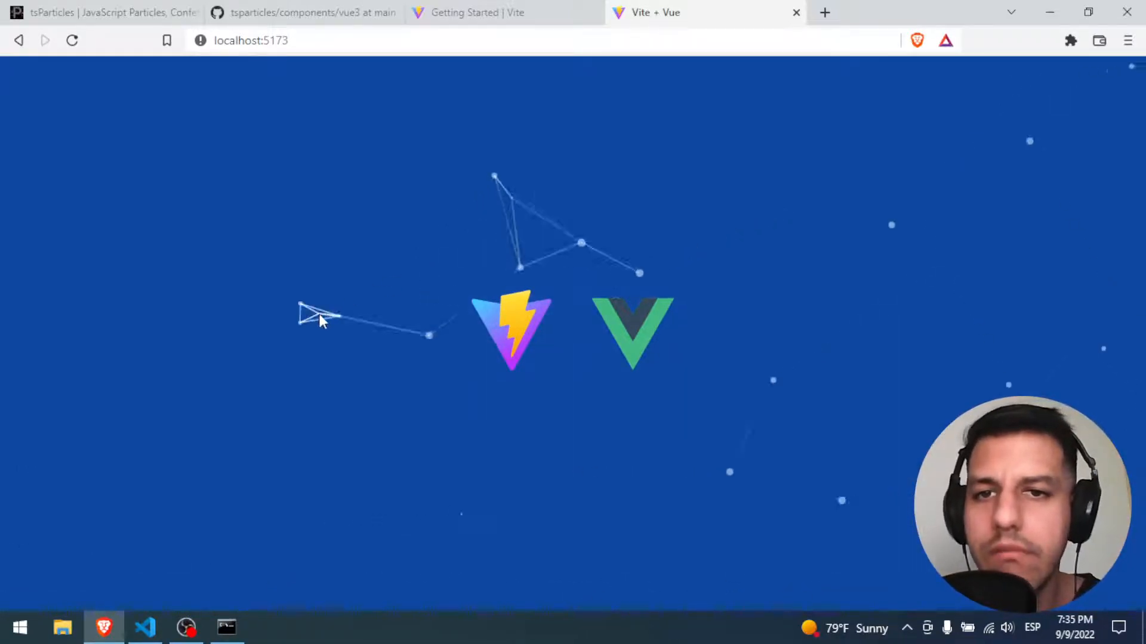